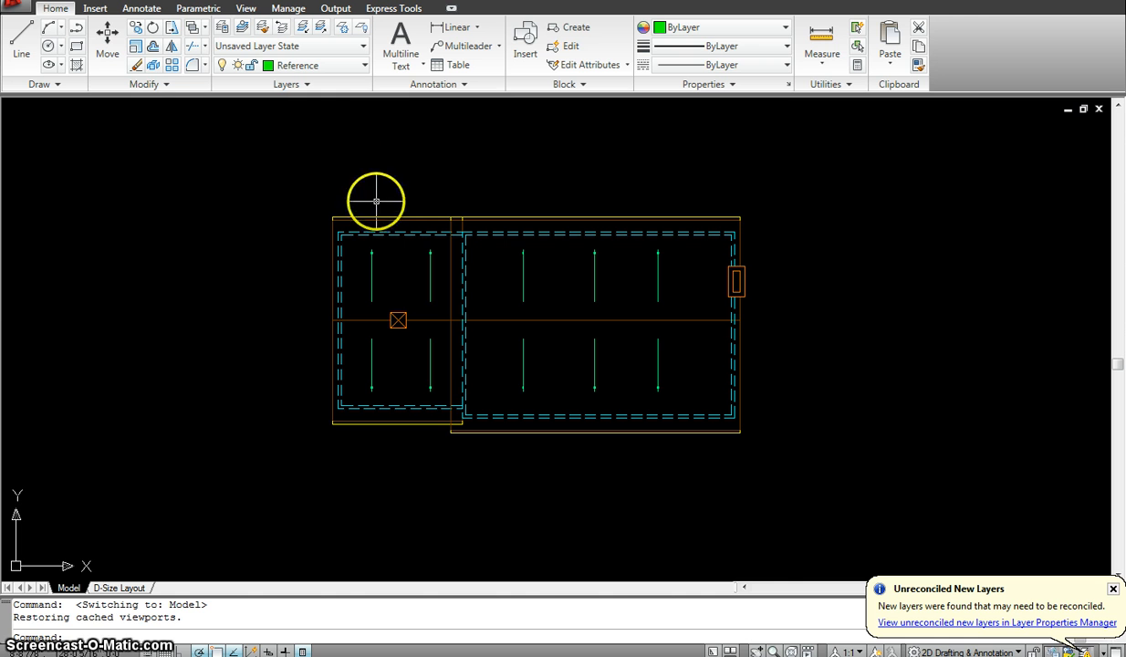
Inspect a slope arrow and gutter line to see which layers they are drawn on
click(376, 219)
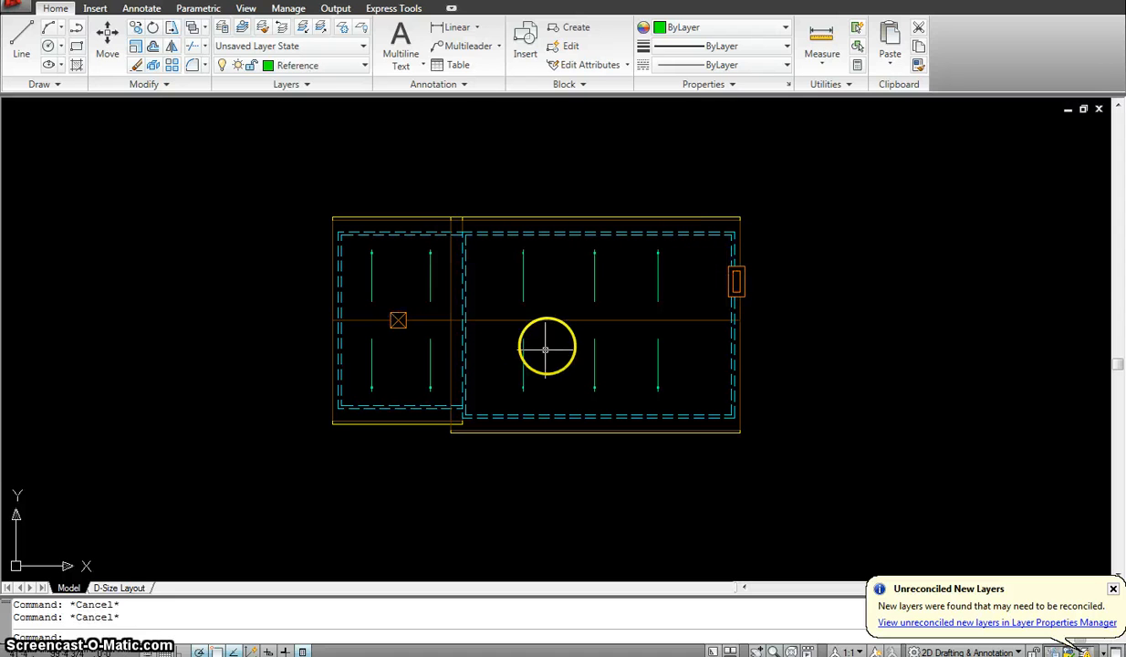
click(520, 347)
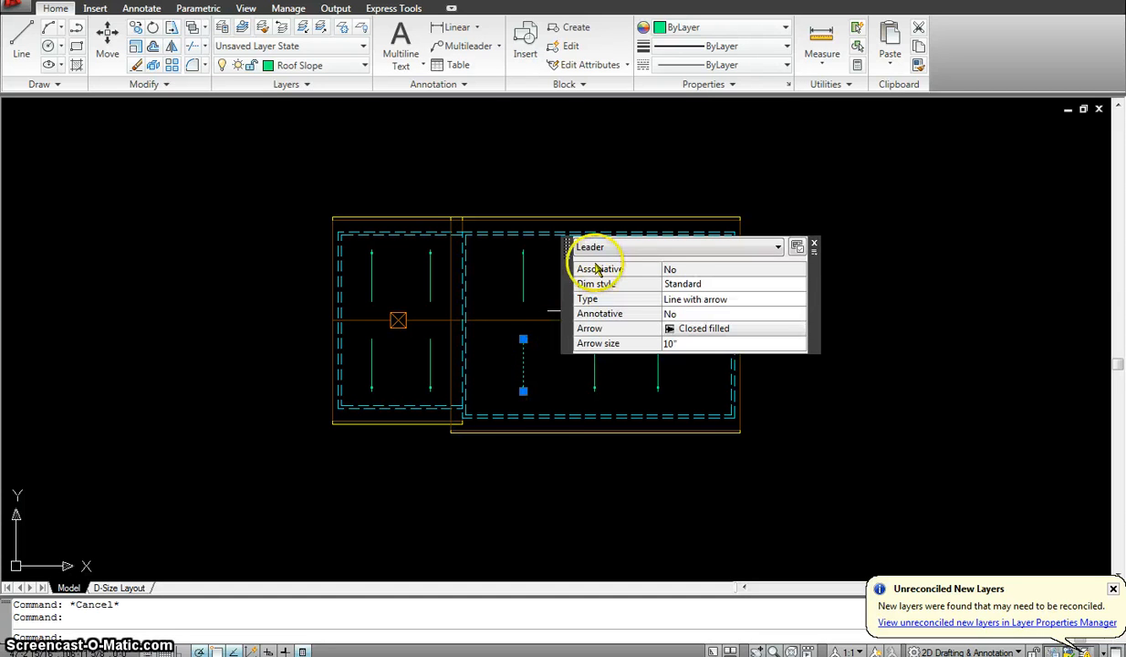
mouse_move(672, 314)
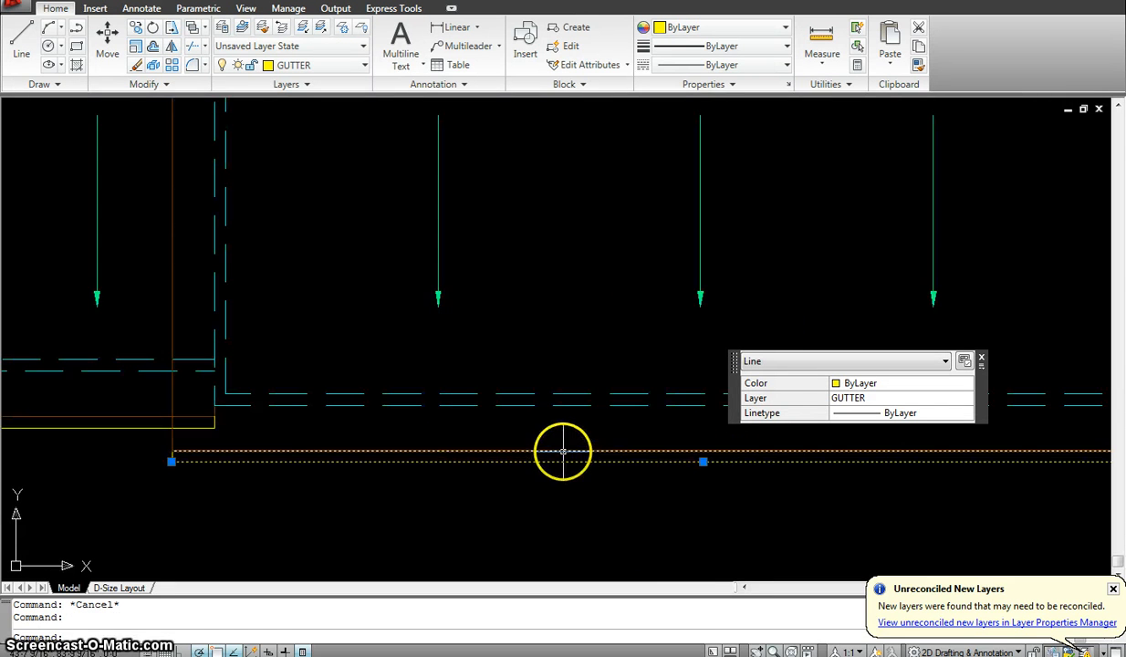
mouse_move(555, 460)
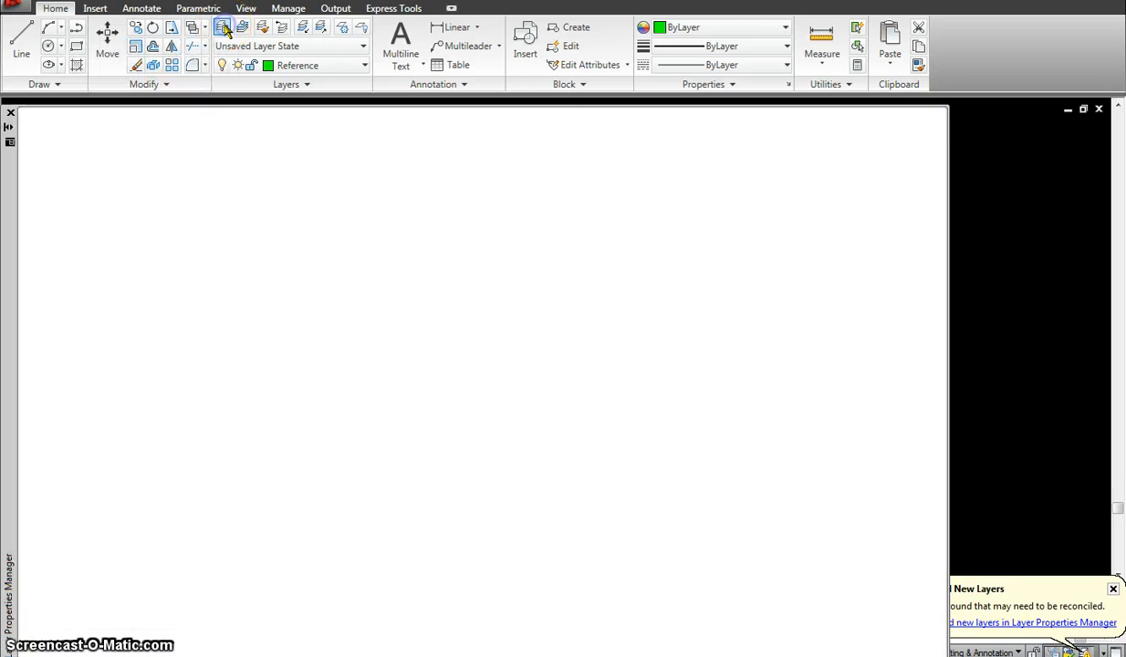
Create a new layer and rename it 'aaaa', keeping the continuous linetype
click(219, 27)
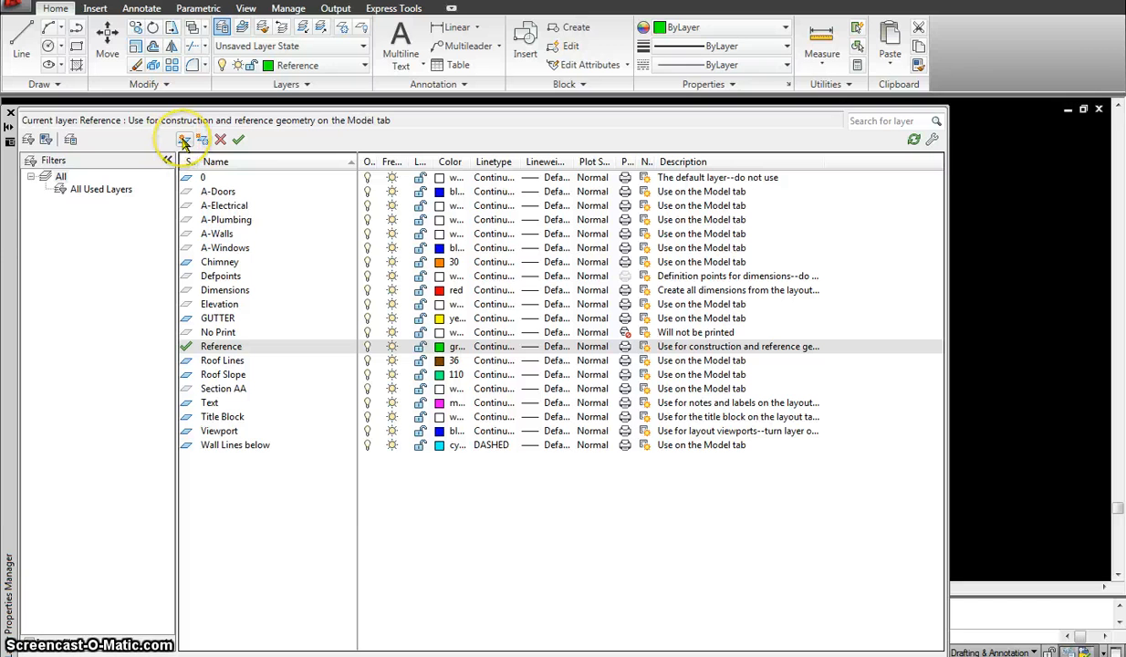
click(184, 138)
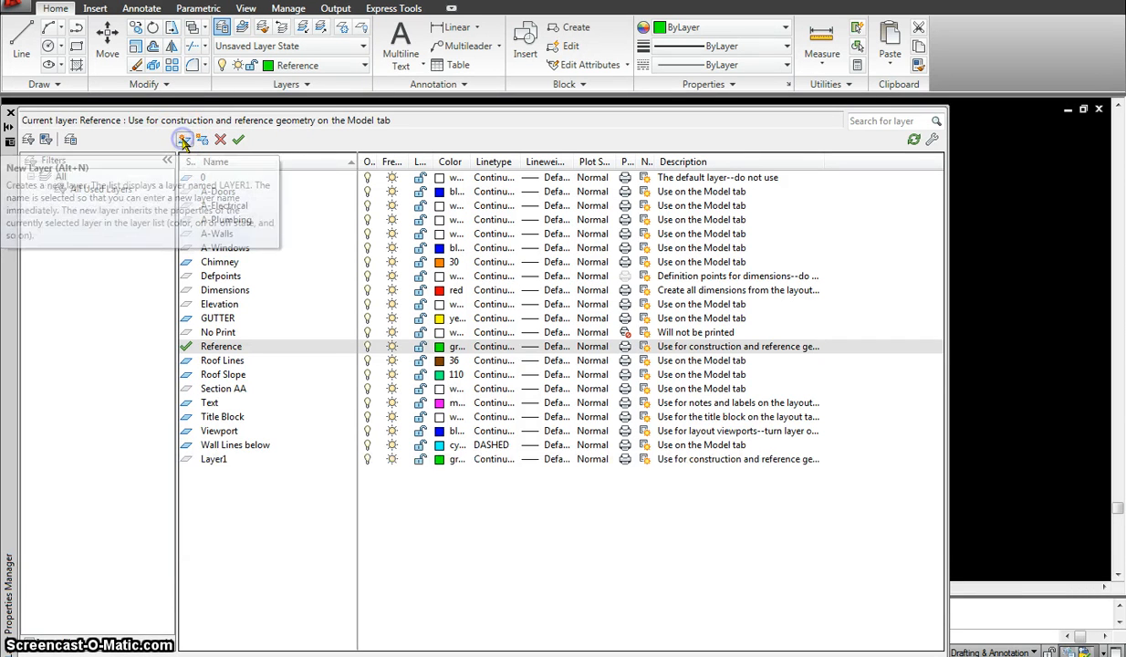
click(184, 139)
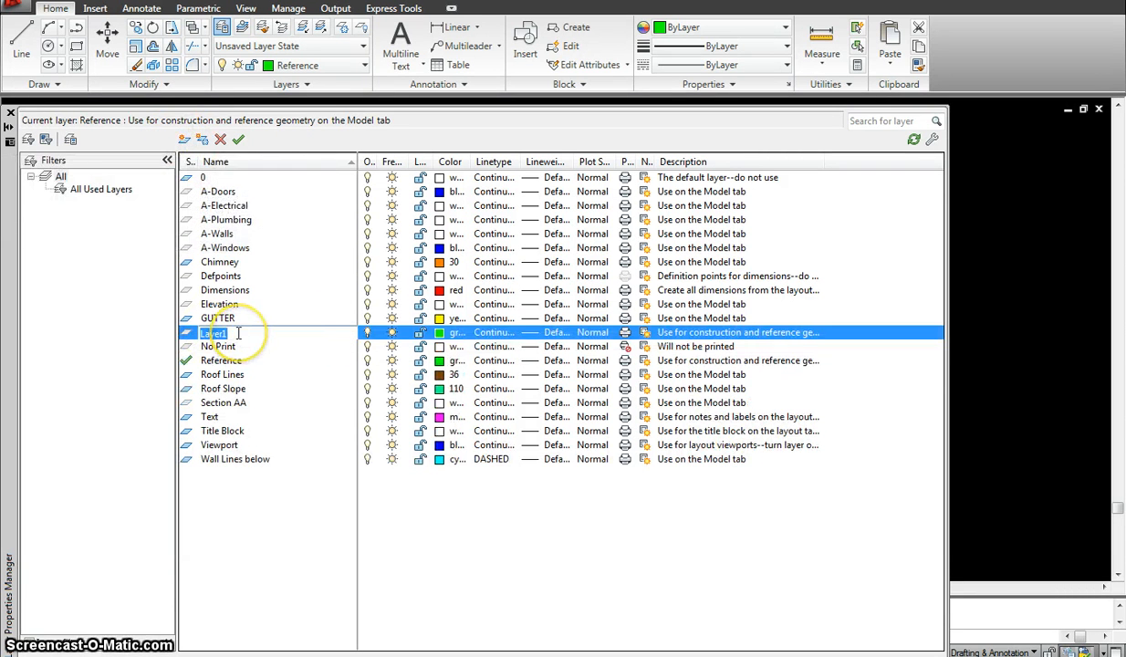
text(aaaaaa)
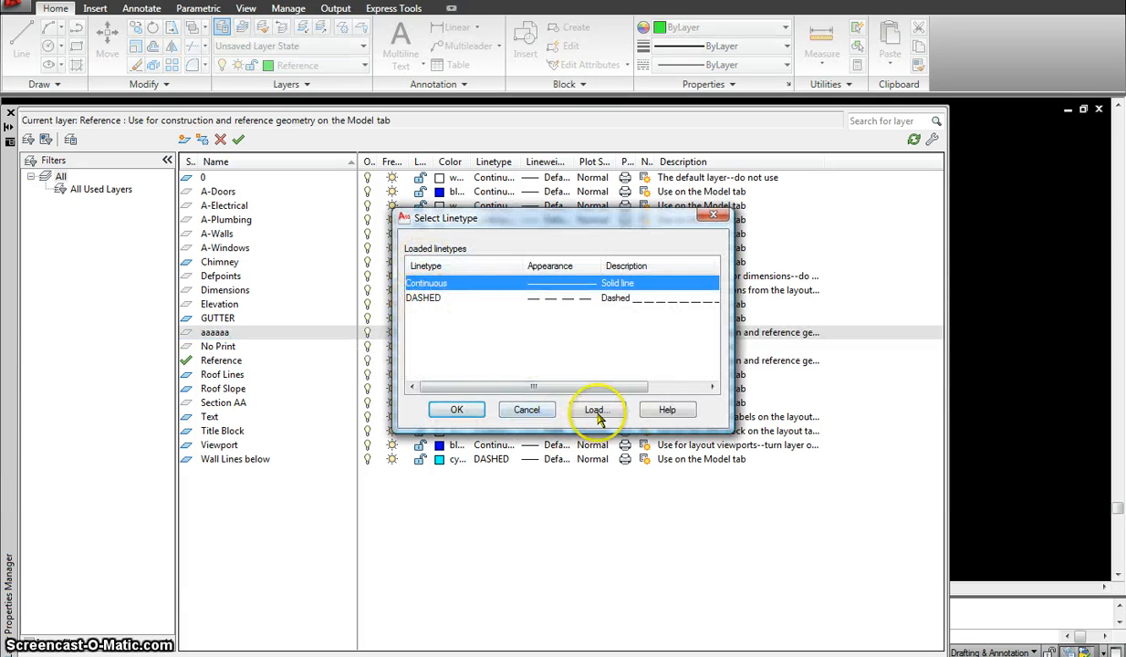
Cancel the linetype-loading dialog and select the Chimney layer to make it current
click(595, 409)
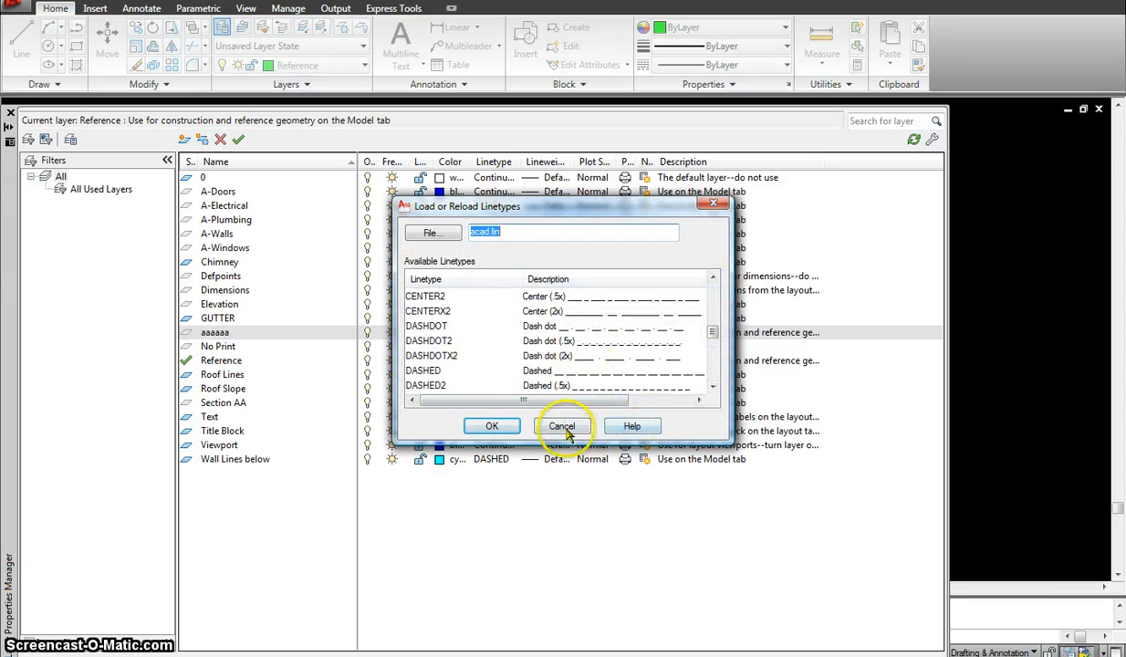
click(562, 425)
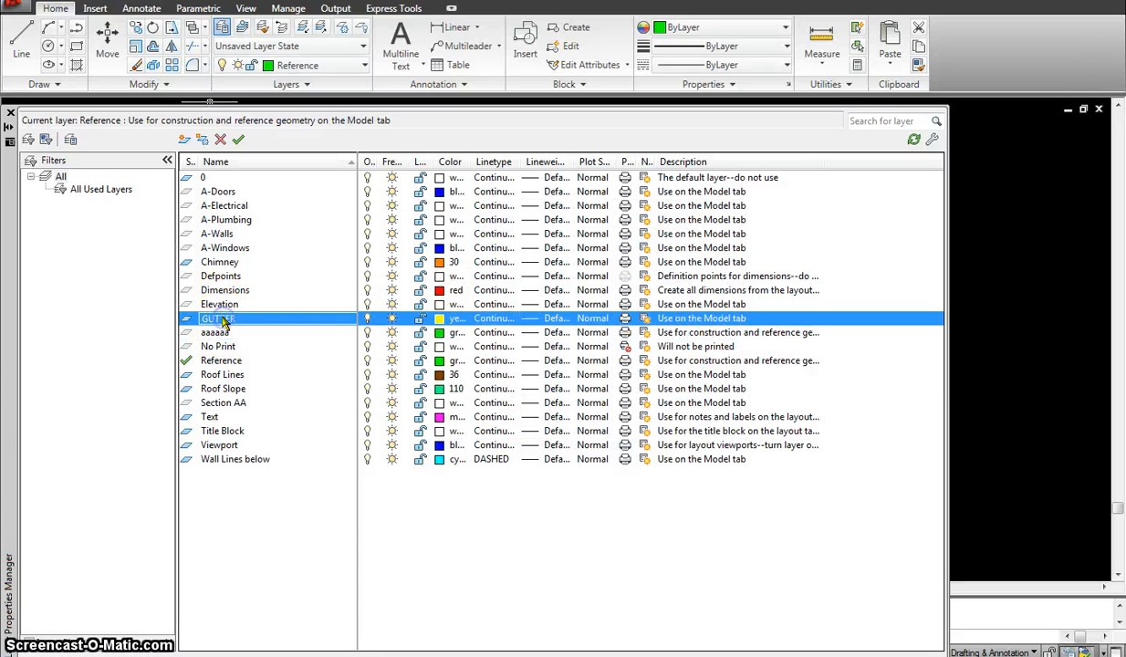
click(222, 389)
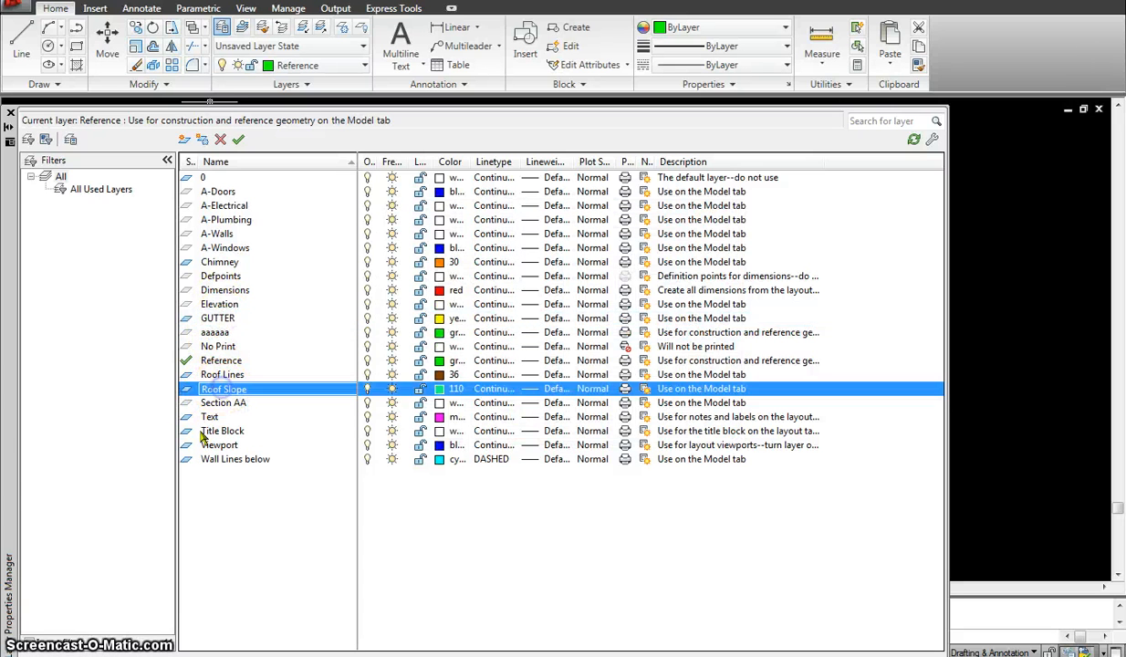
click(235, 460)
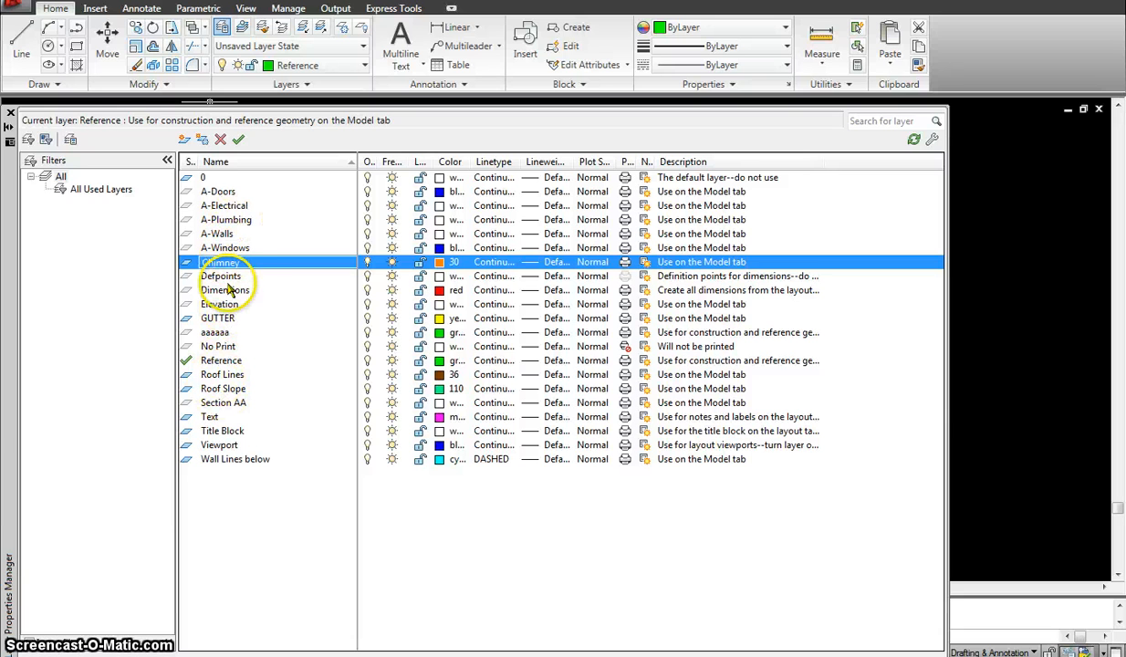
mouse_move(255, 325)
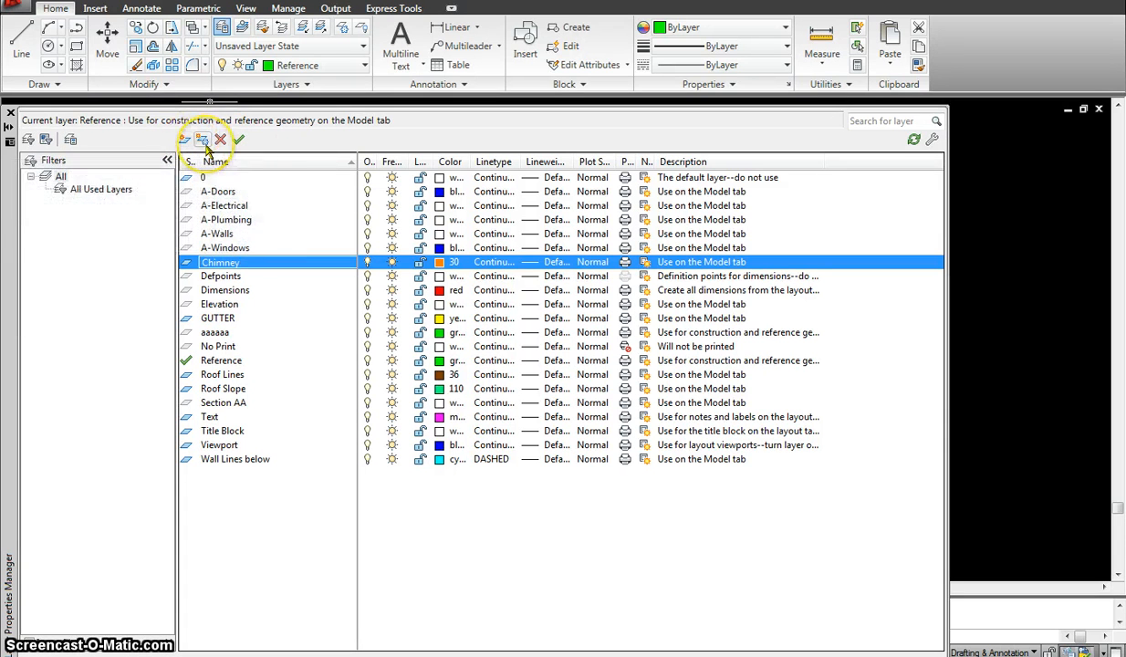
mouse_move(202, 139)
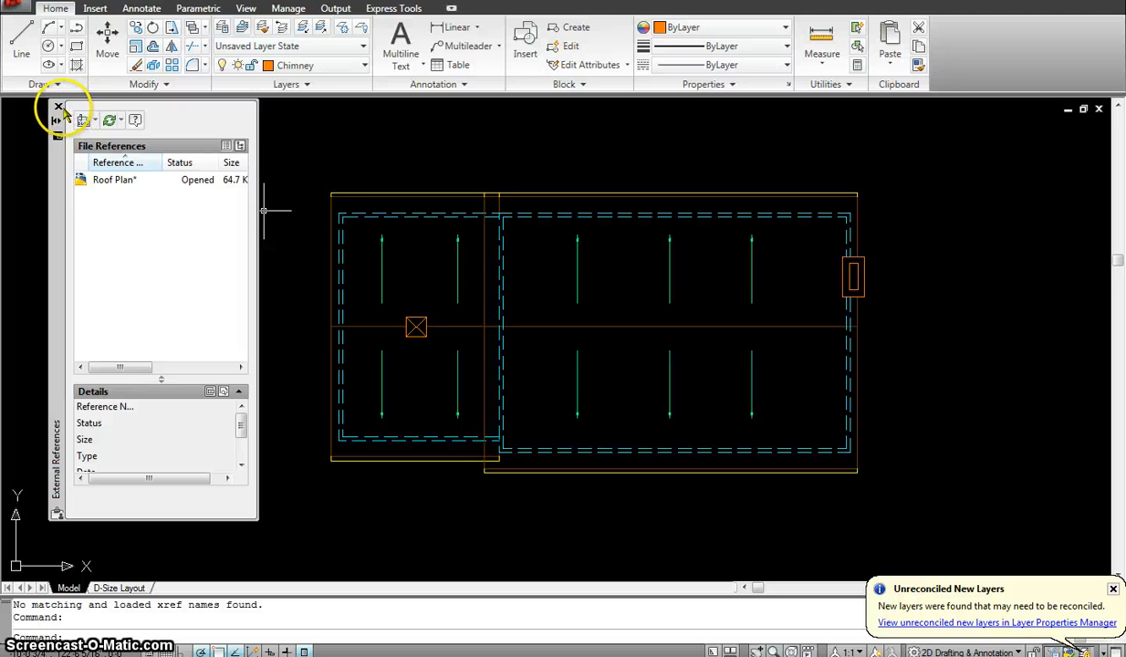
Close the External References palette before reopening it with XREF
click(58, 104)
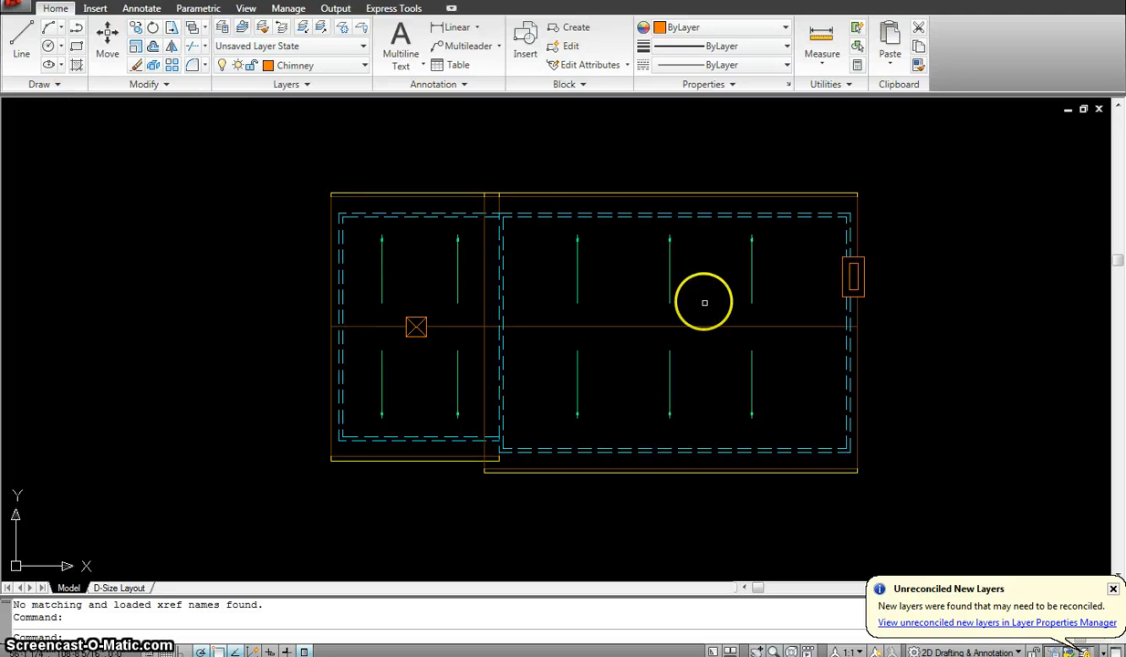
mouse_move(387, 369)
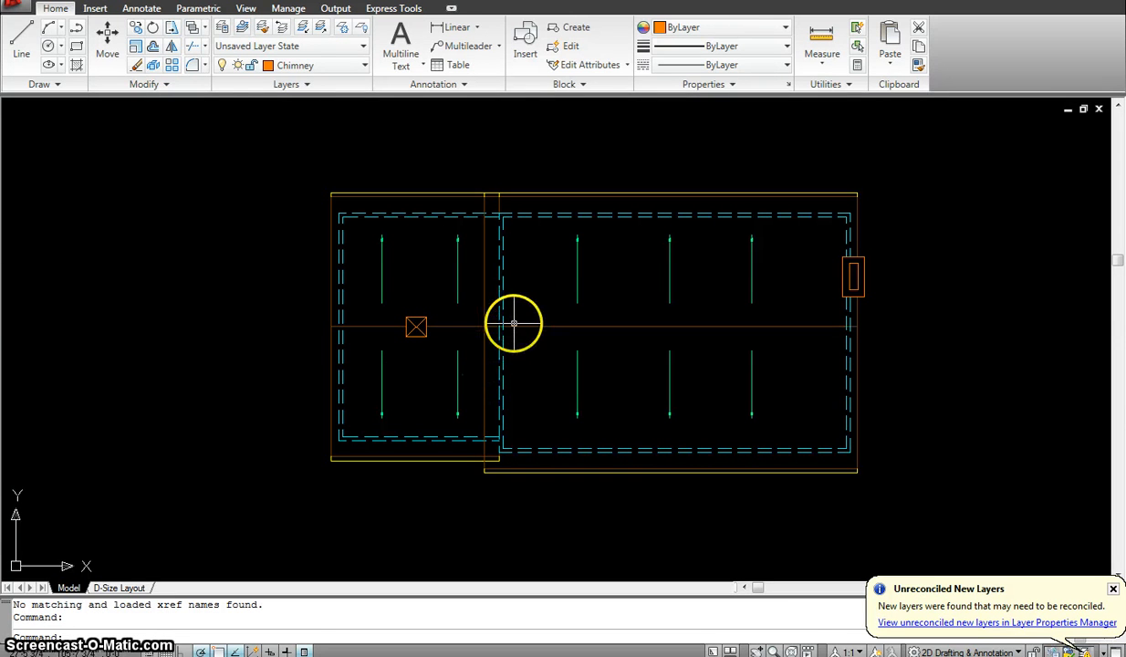
mouse_move(371, 277)
text(xr)
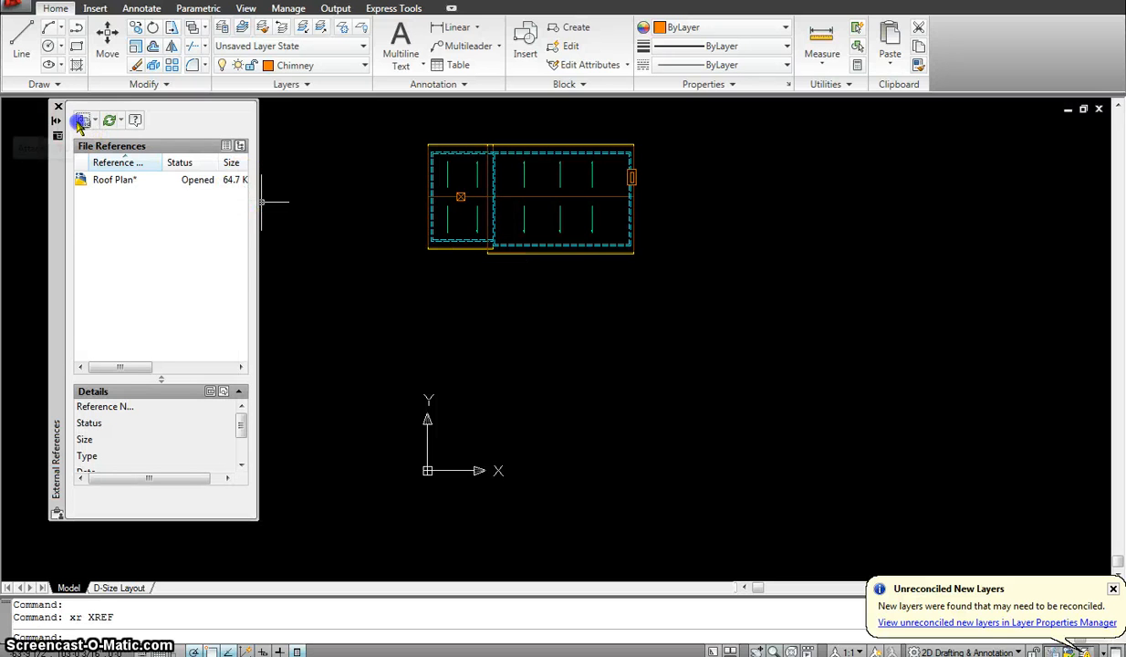
Attach the Second Floor Plan X-ref drawing at insertion point 0,0,0
click(78, 121)
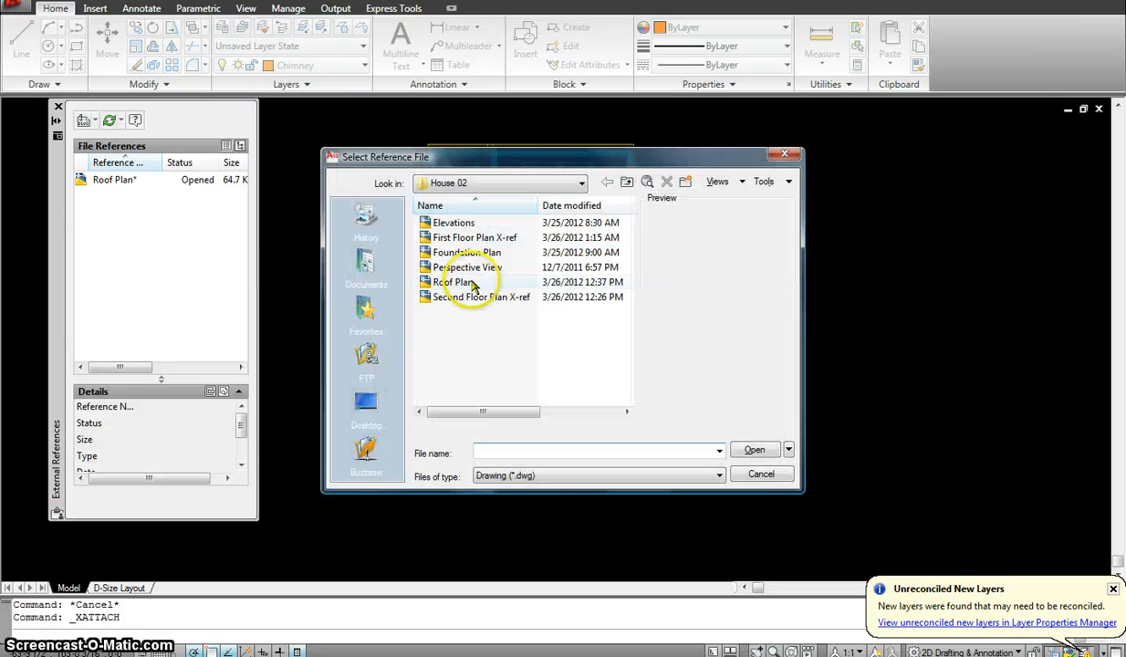
click(482, 296)
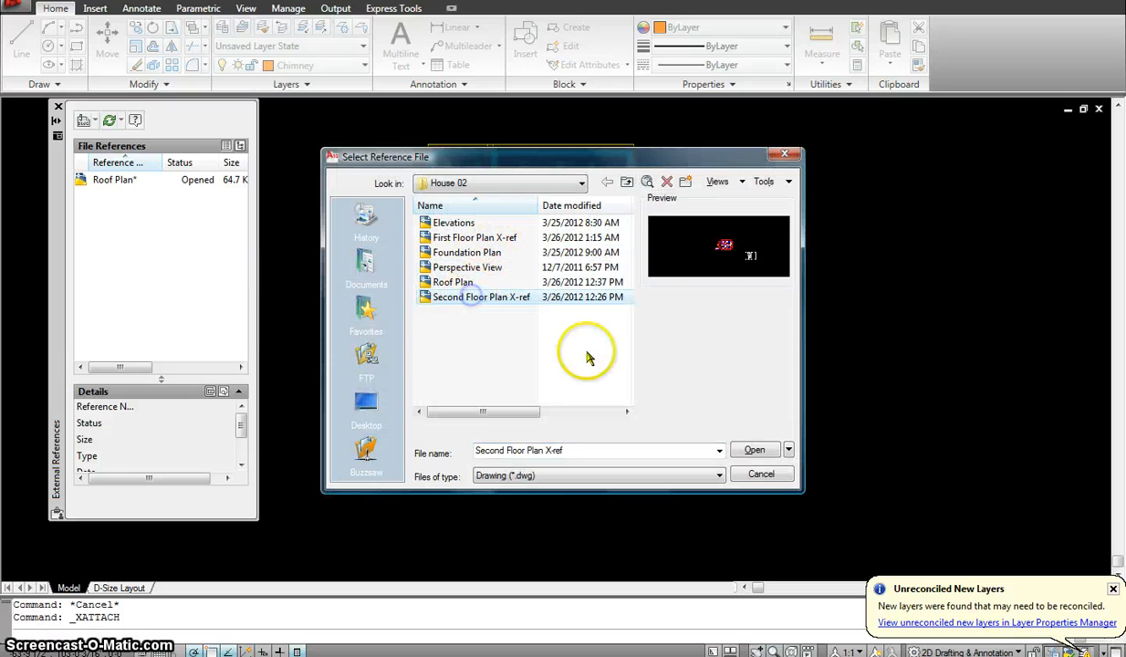
click(754, 449)
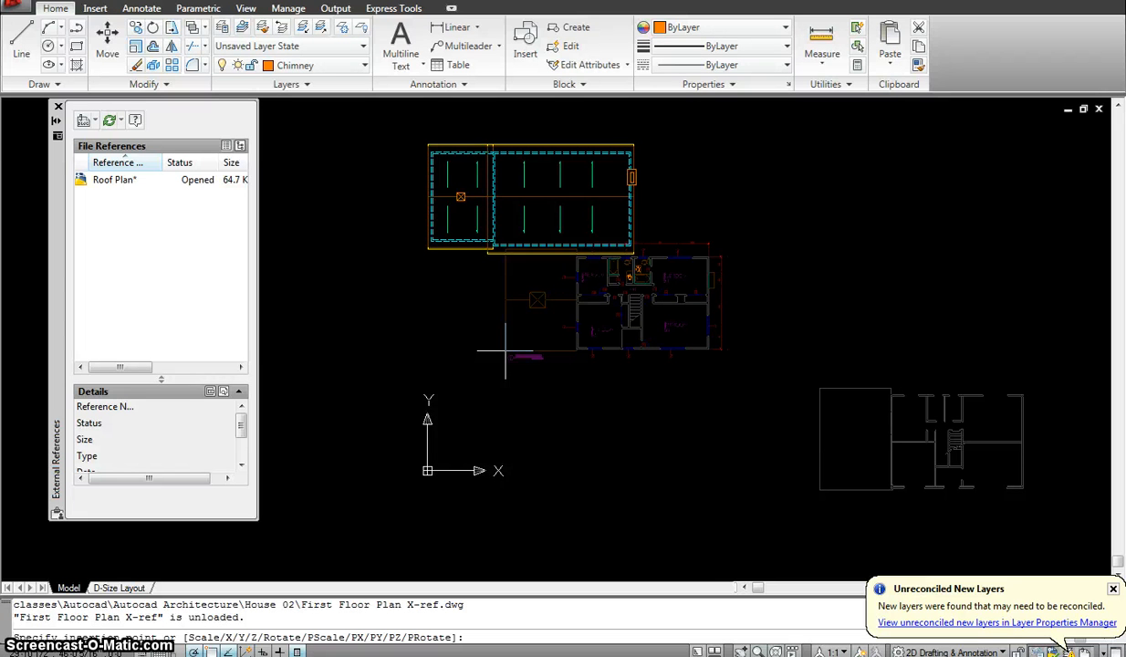
text(0,0,0)
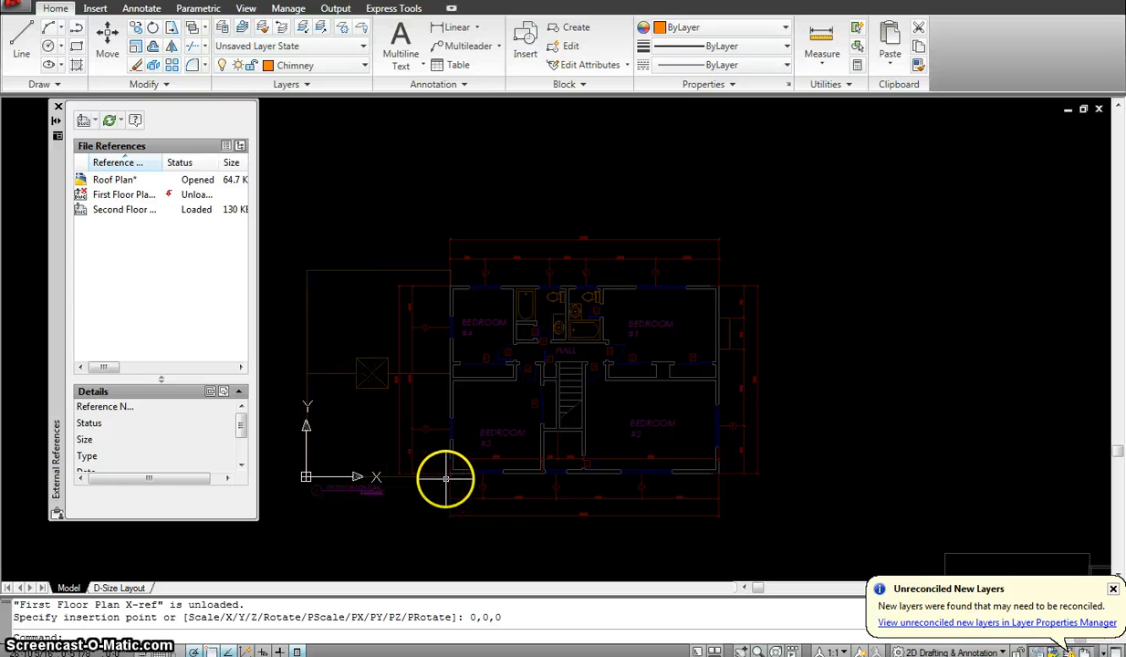
mouse_move(718, 482)
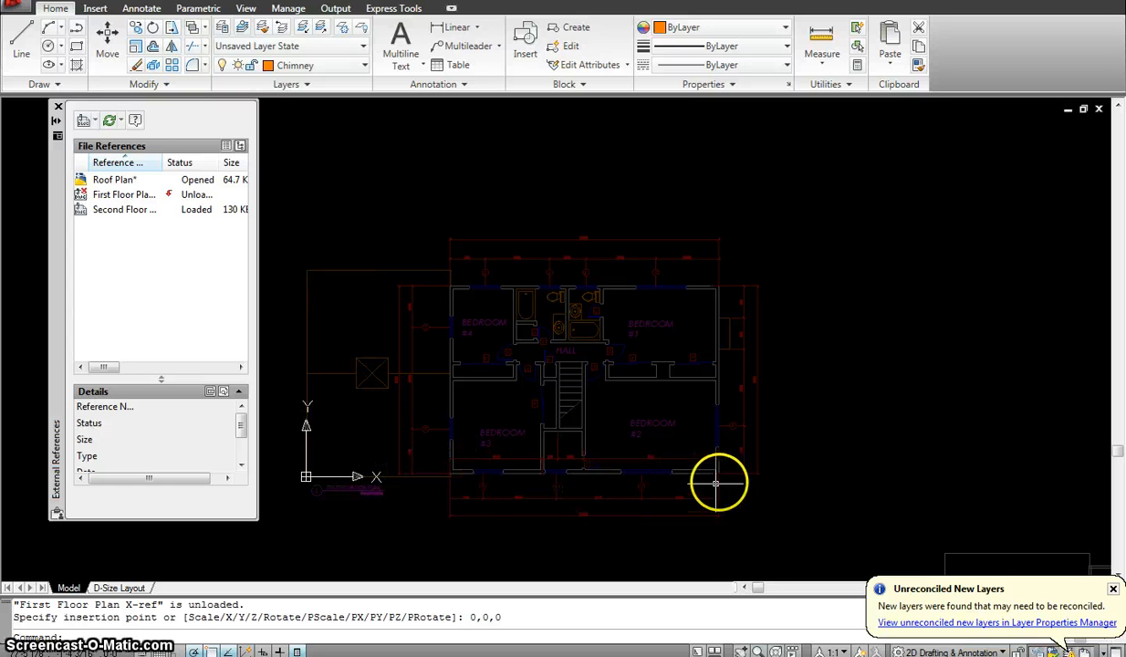
mouse_move(455, 264)
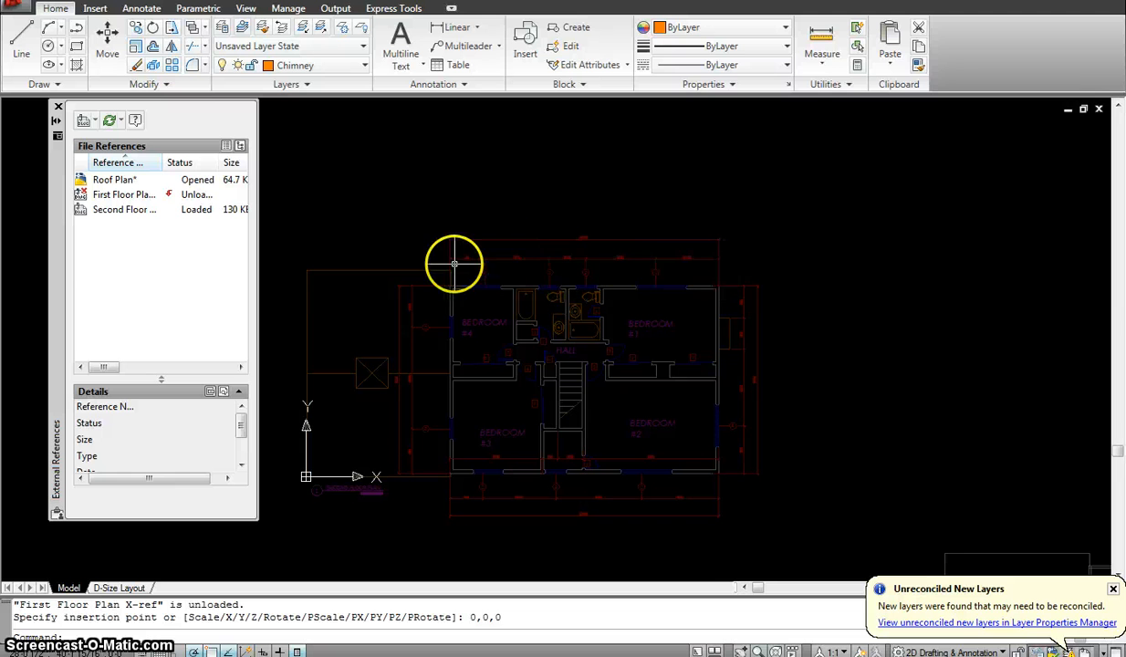
mouse_move(434, 227)
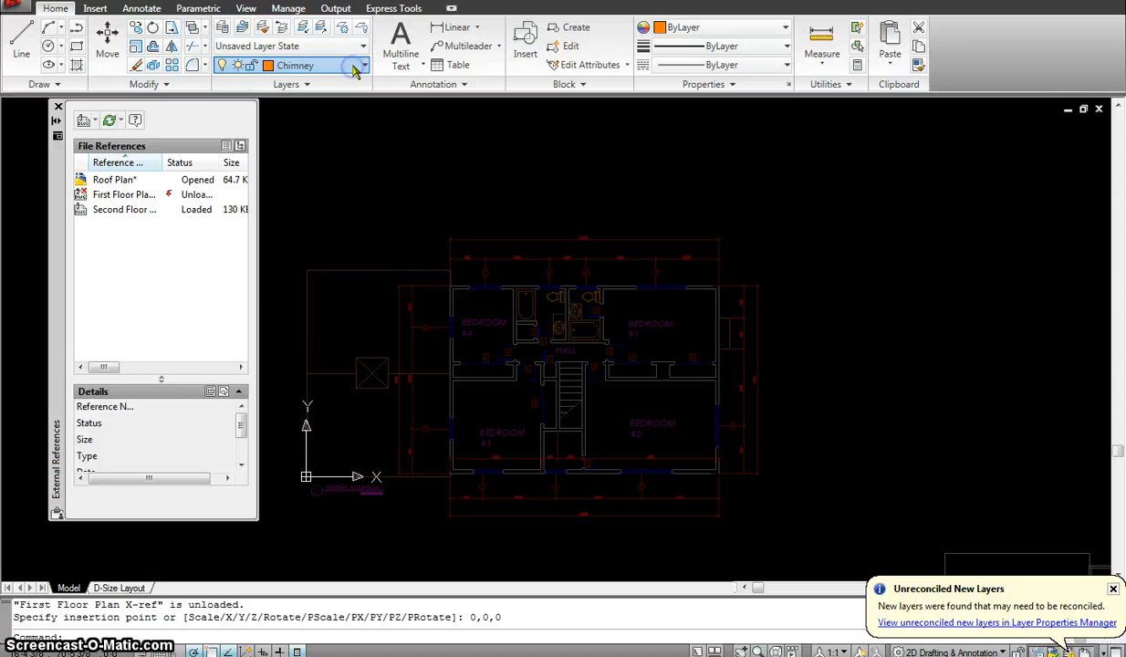
Make 'Wall Lines below' the current layer from the layer dropdown
click(361, 66)
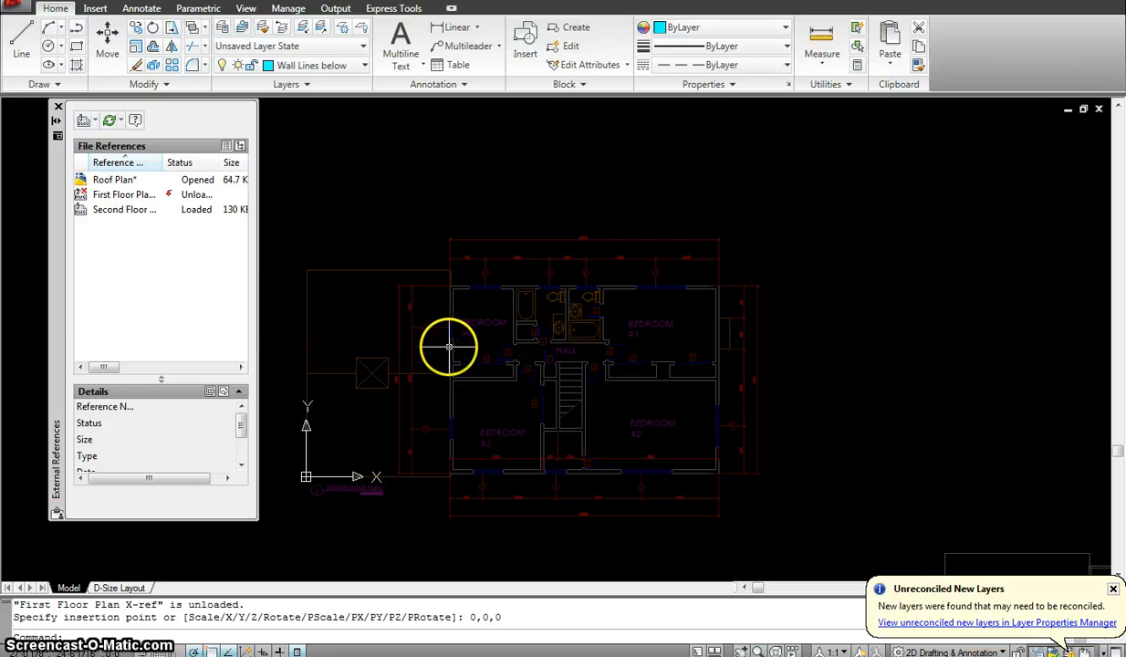
mouse_move(483, 314)
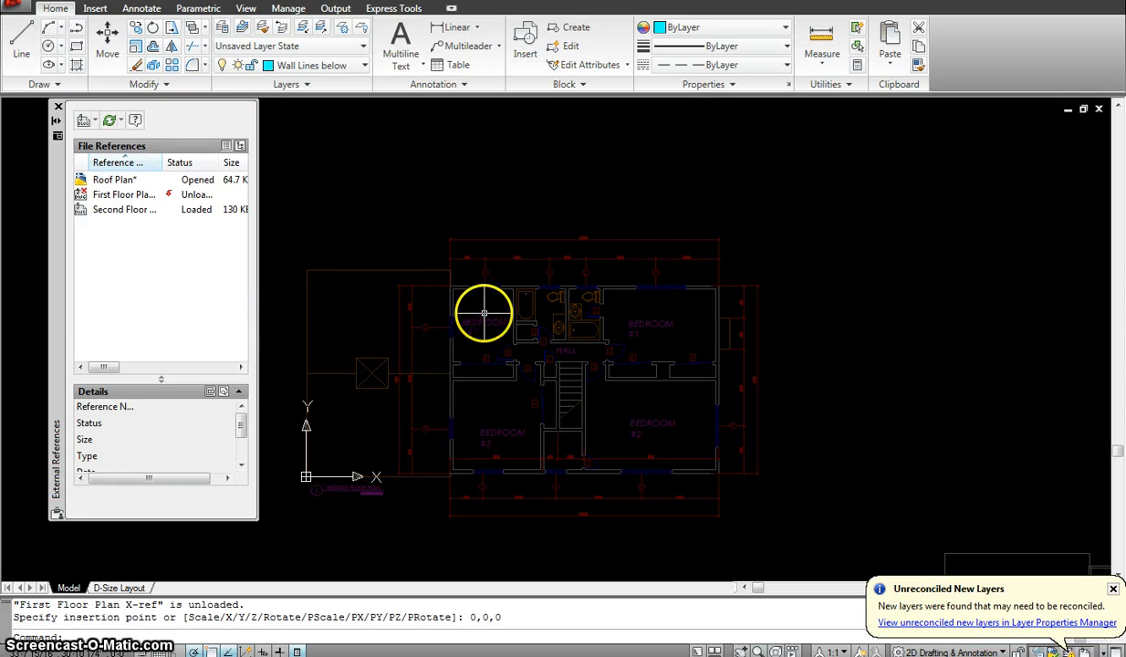
mouse_move(444, 345)
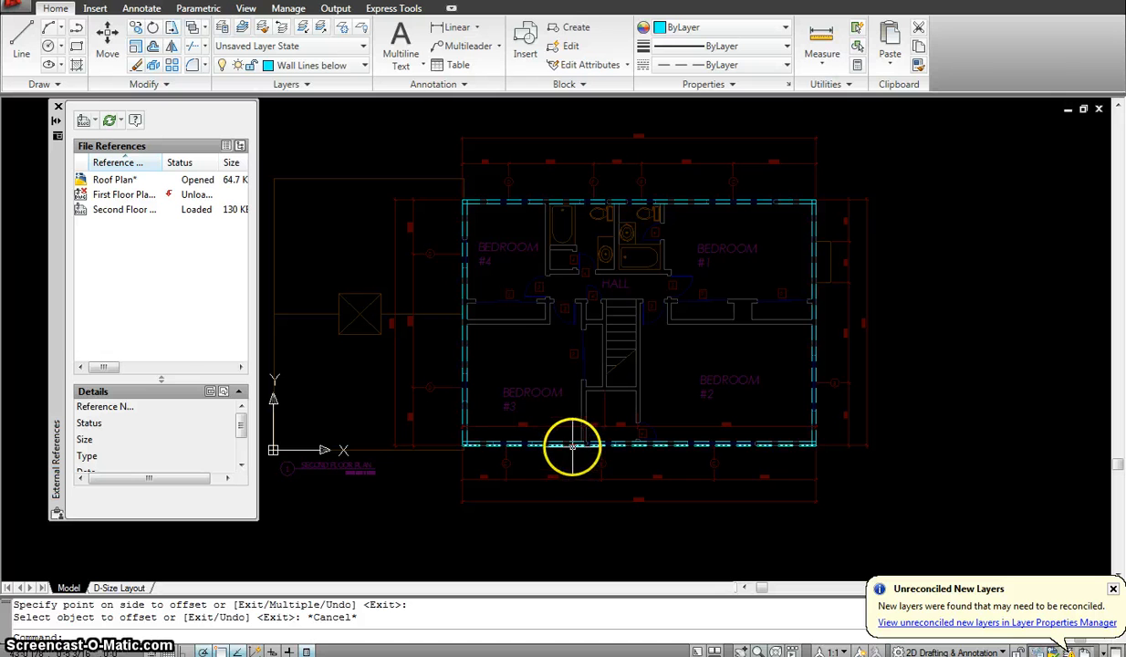
mouse_move(566, 462)
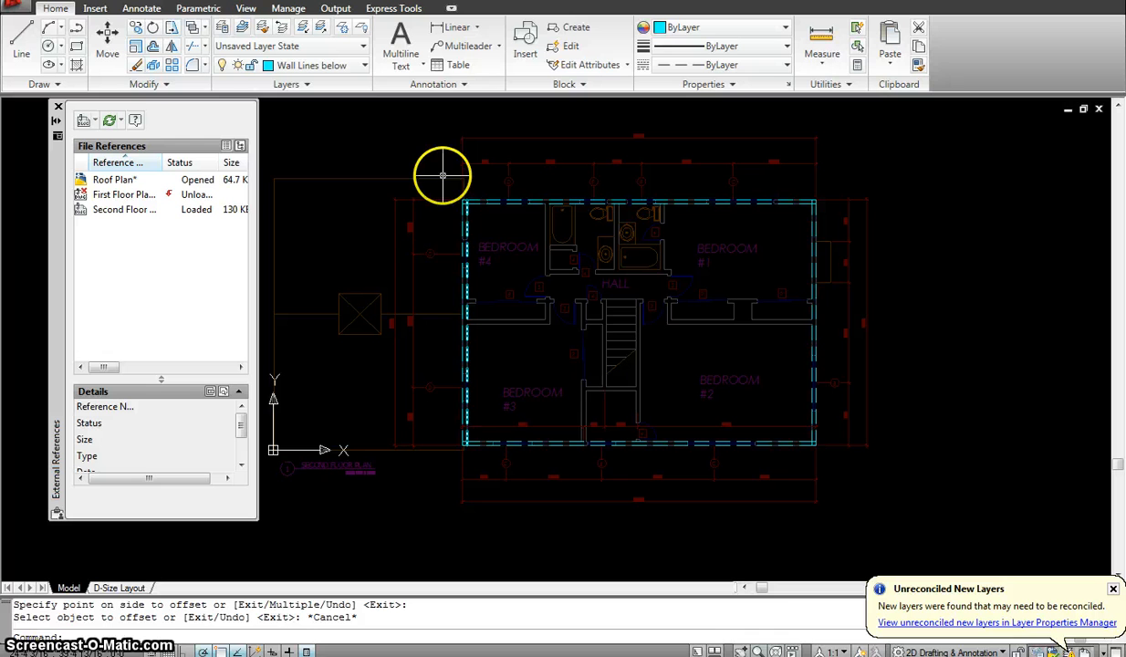
mouse_move(515, 194)
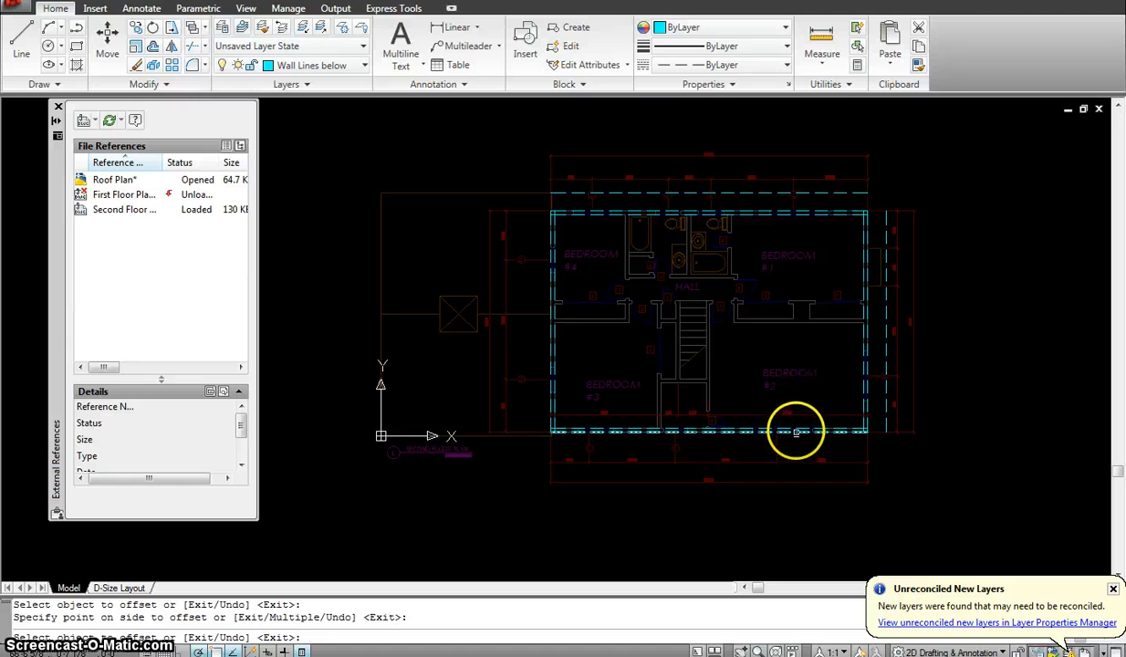
Offset the bottom wall line inward and assign the traced walls to 'Wall Lines below'
click(796, 431)
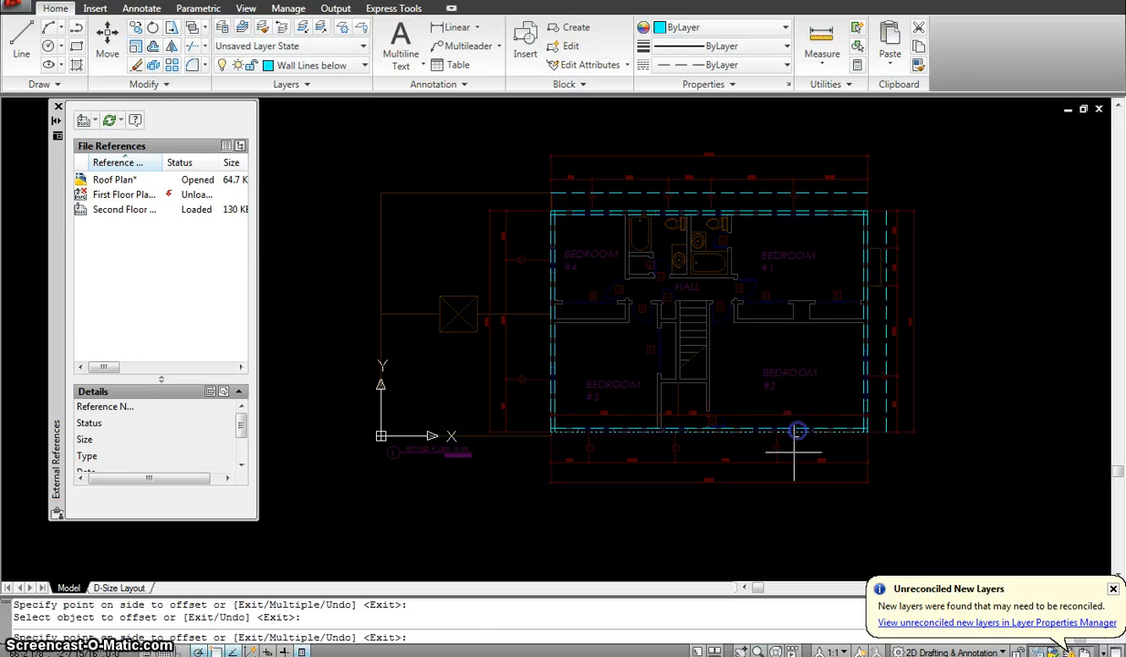
click(796, 431)
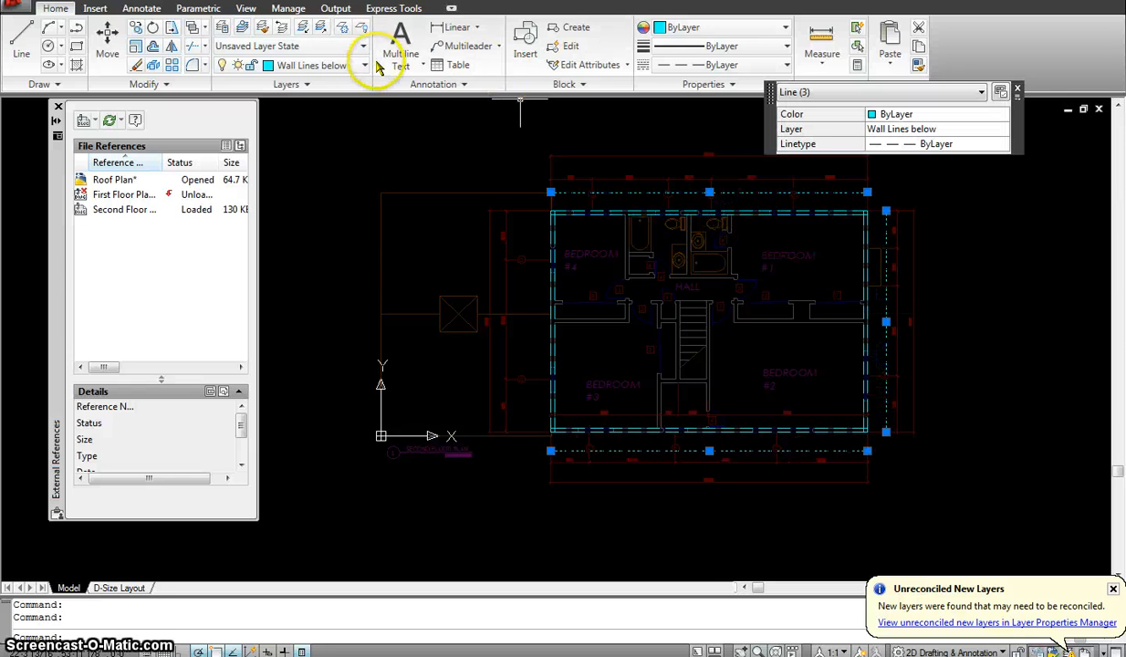
click(362, 66)
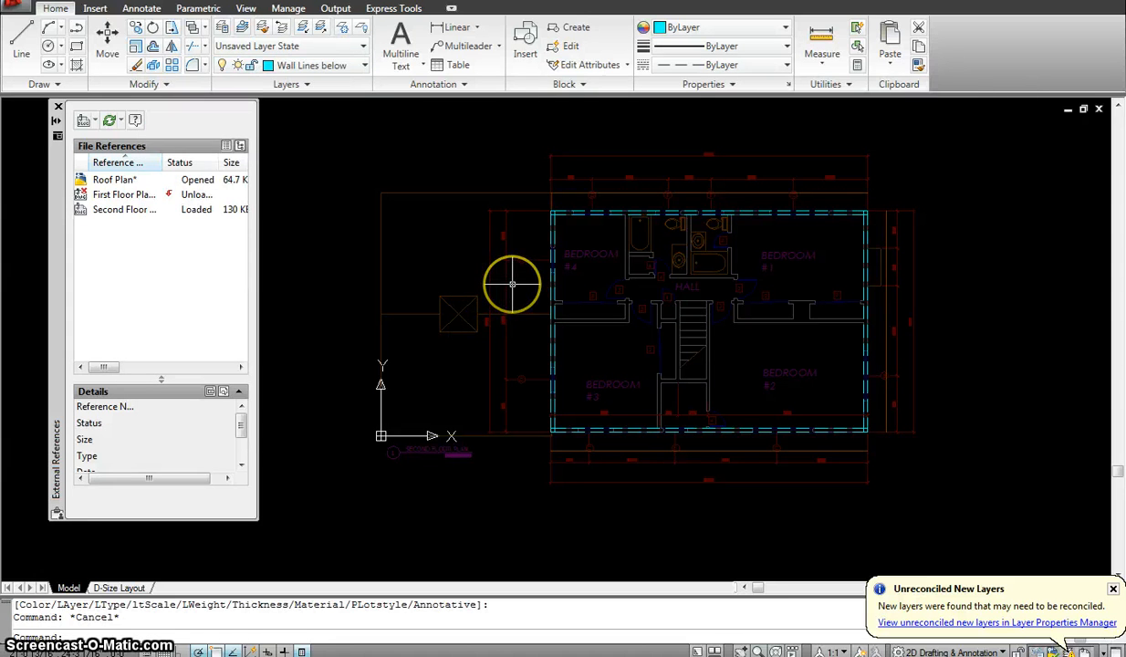
mouse_move(573, 354)
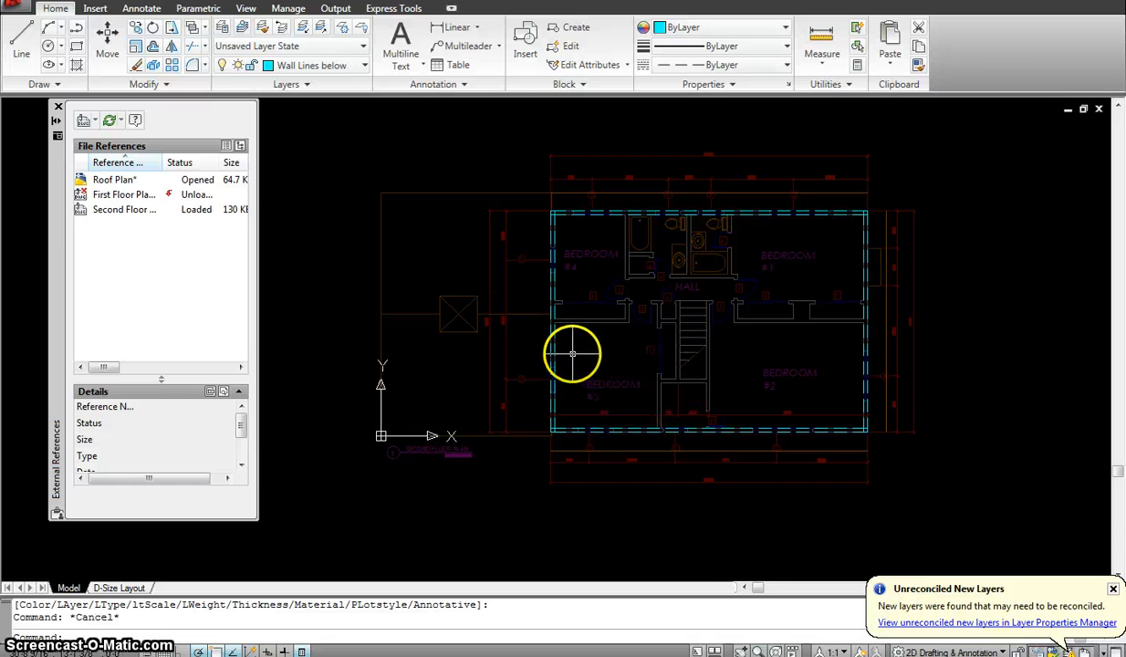
mouse_move(559, 347)
text(l)
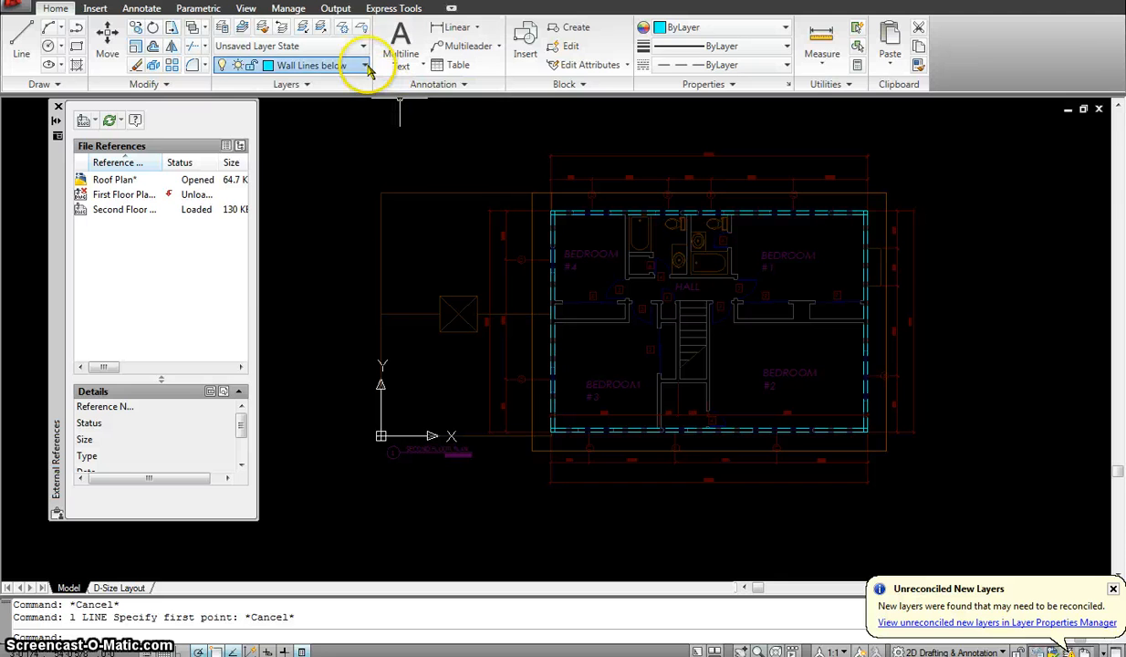
Make Roof Lines current and draw the roof edge lines left of the plan
click(361, 66)
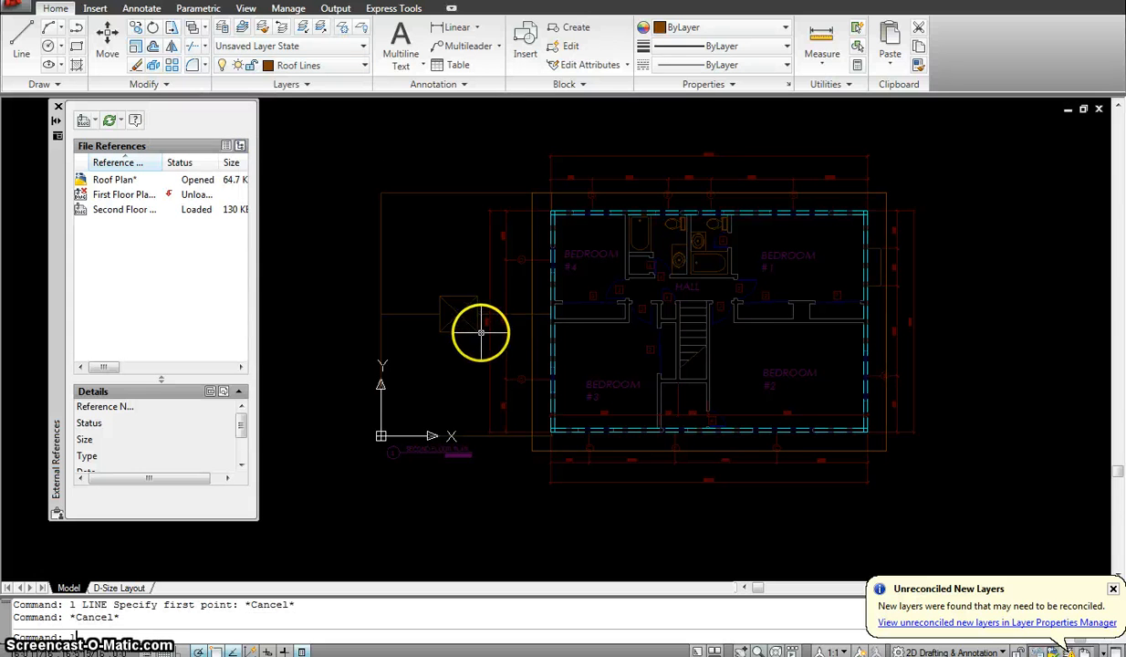
click(535, 318)
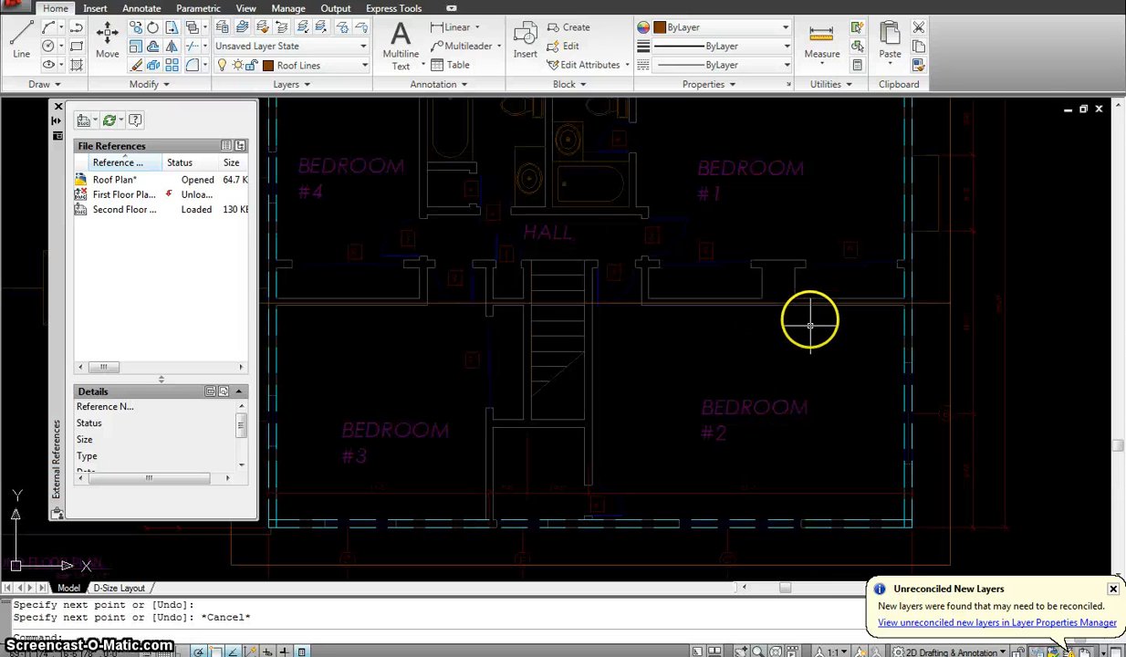
mouse_move(801, 146)
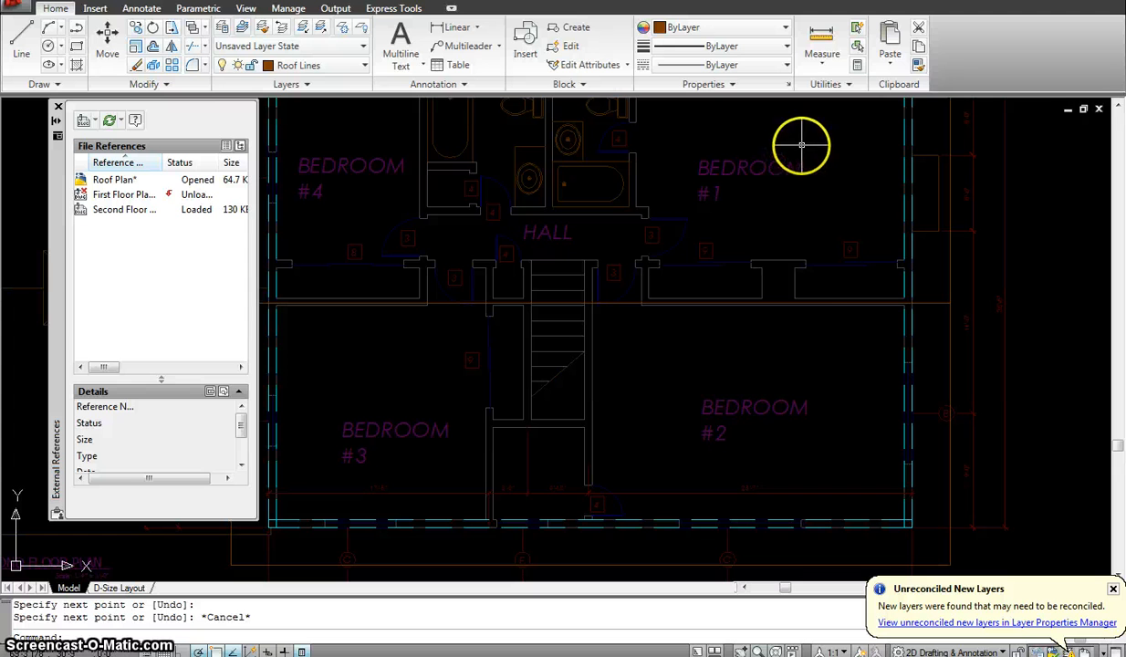
mouse_move(791, 387)
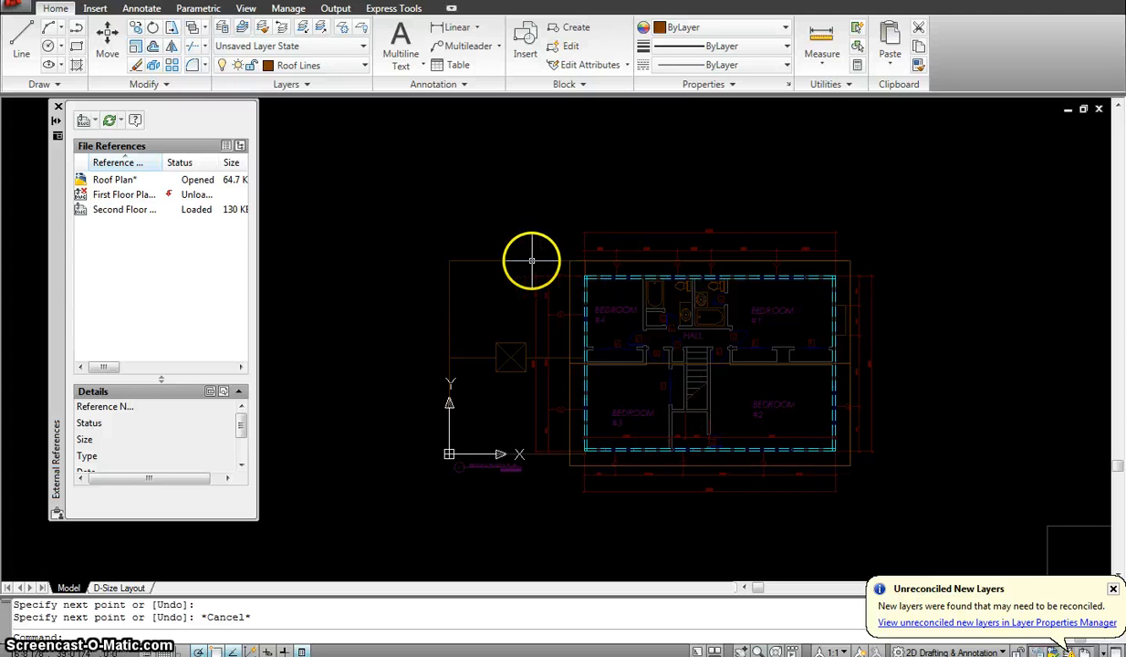
mouse_move(507, 256)
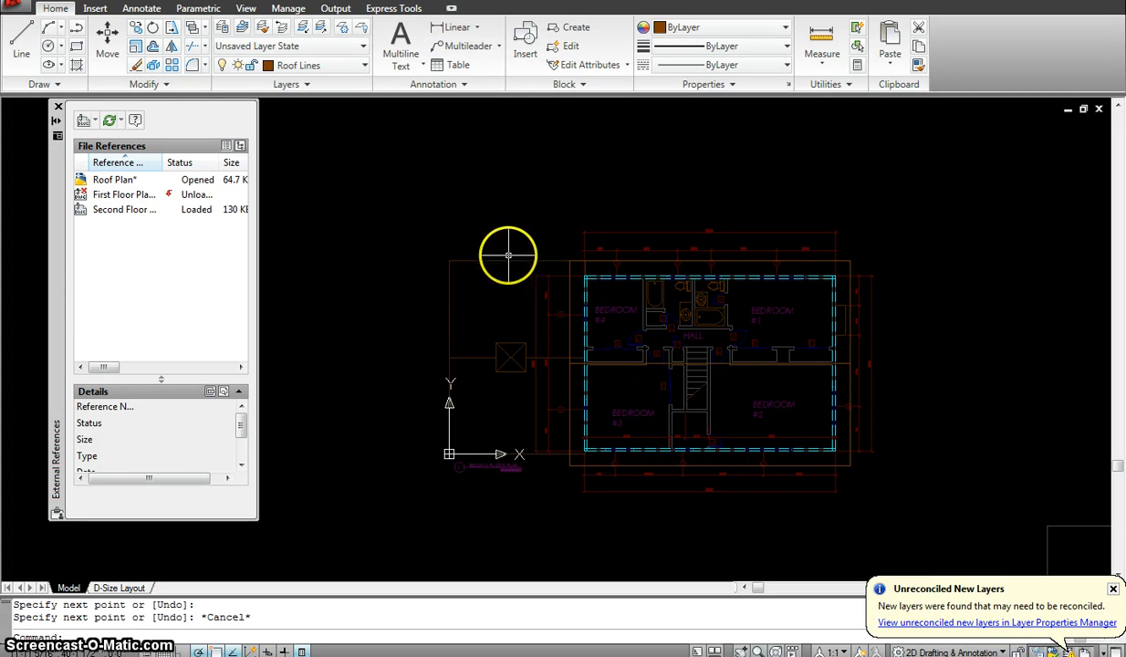
mouse_move(516, 252)
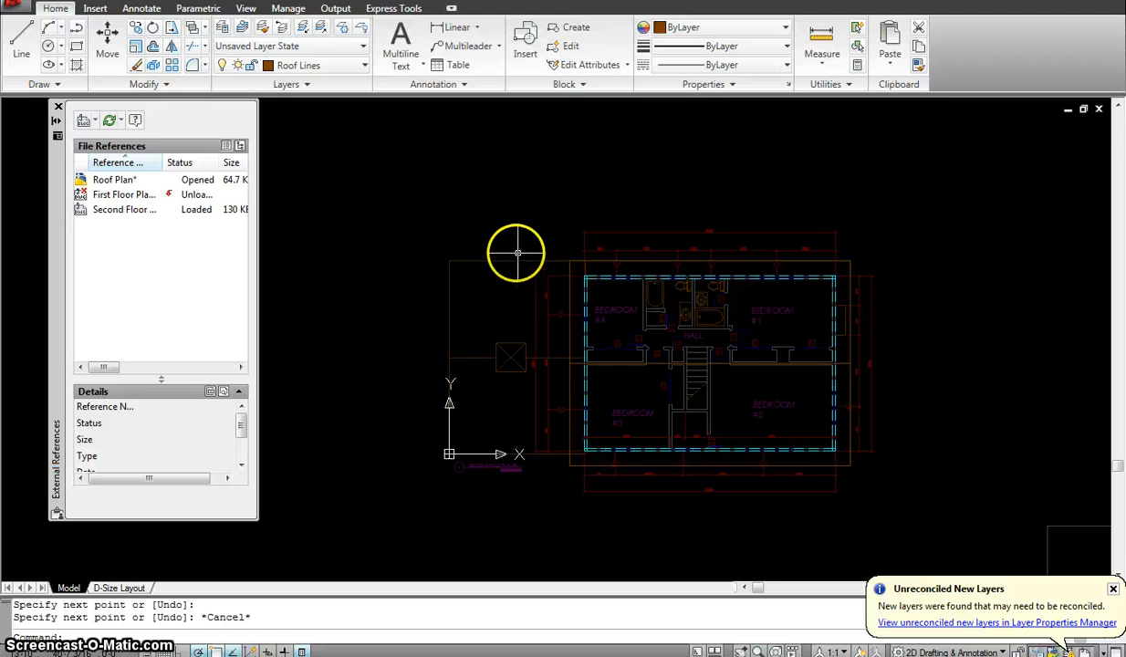
mouse_move(515, 248)
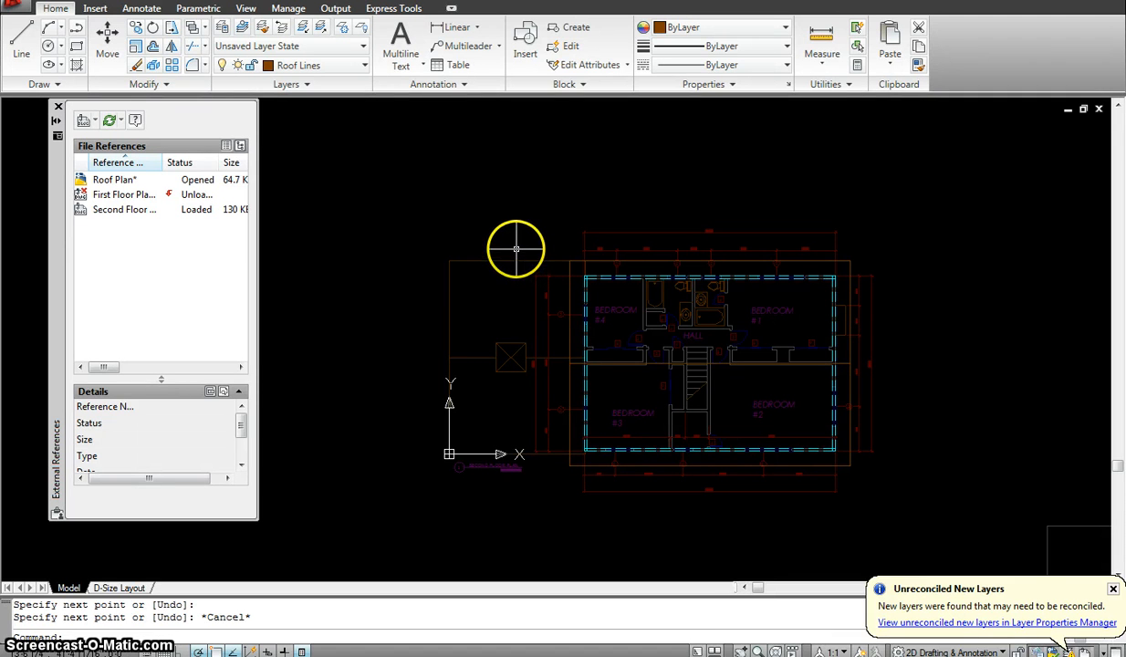
mouse_move(518, 259)
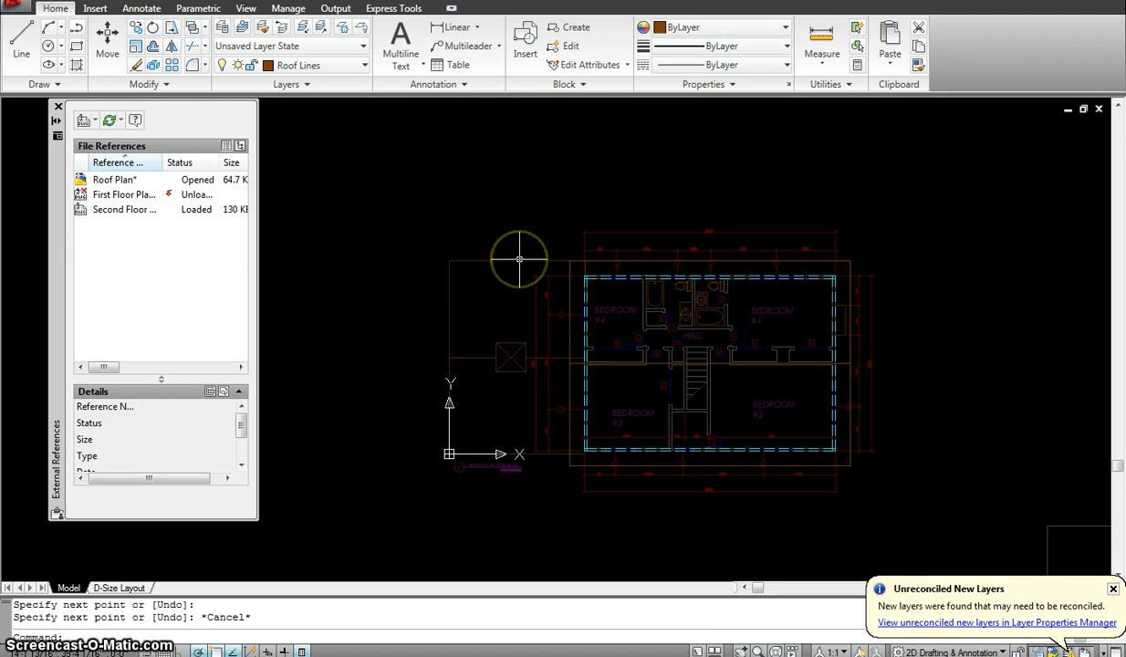
mouse_move(318, 232)
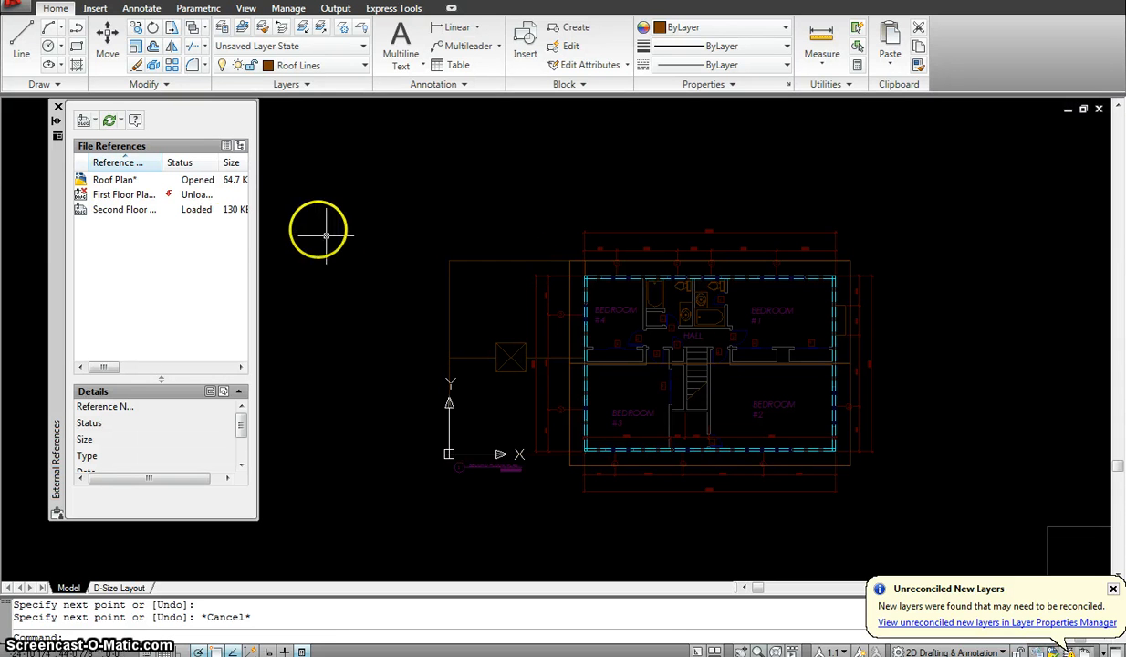
mouse_move(522, 287)
text(l)
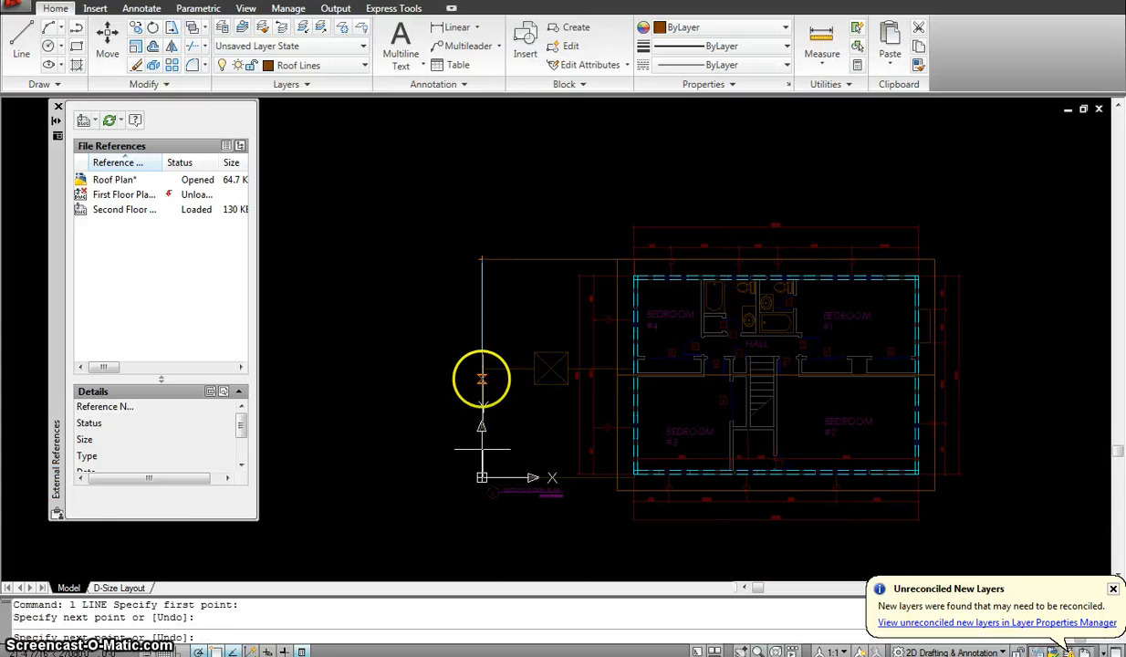
click(613, 475)
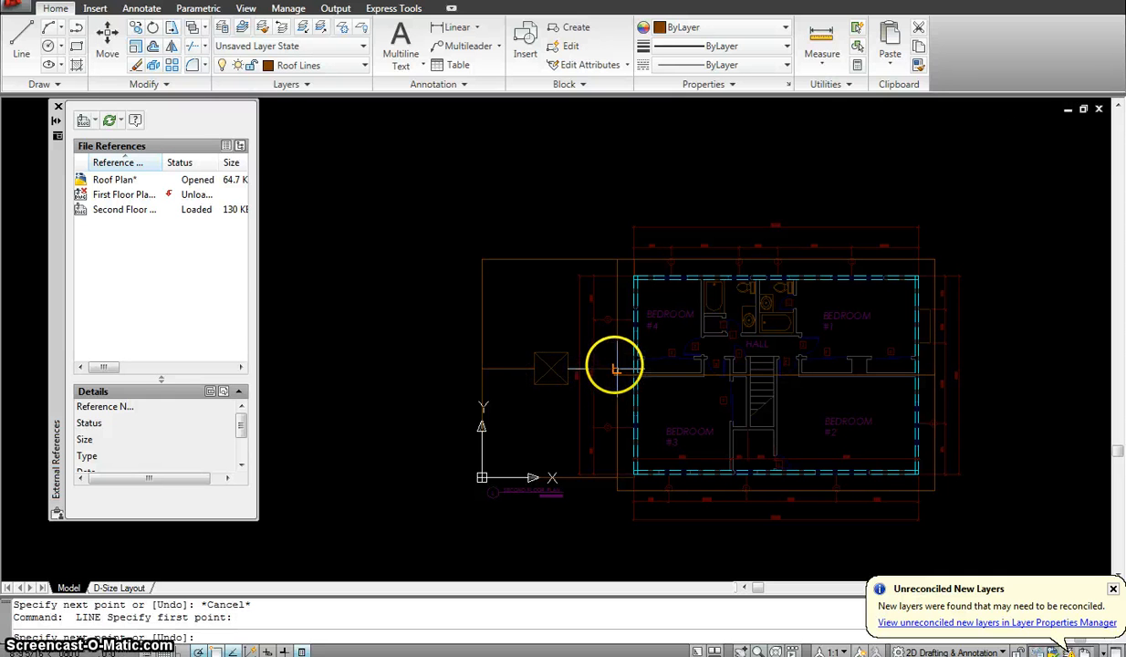
Draw the chimney square with RECTANG and check its layer in the layer list
text(rec)
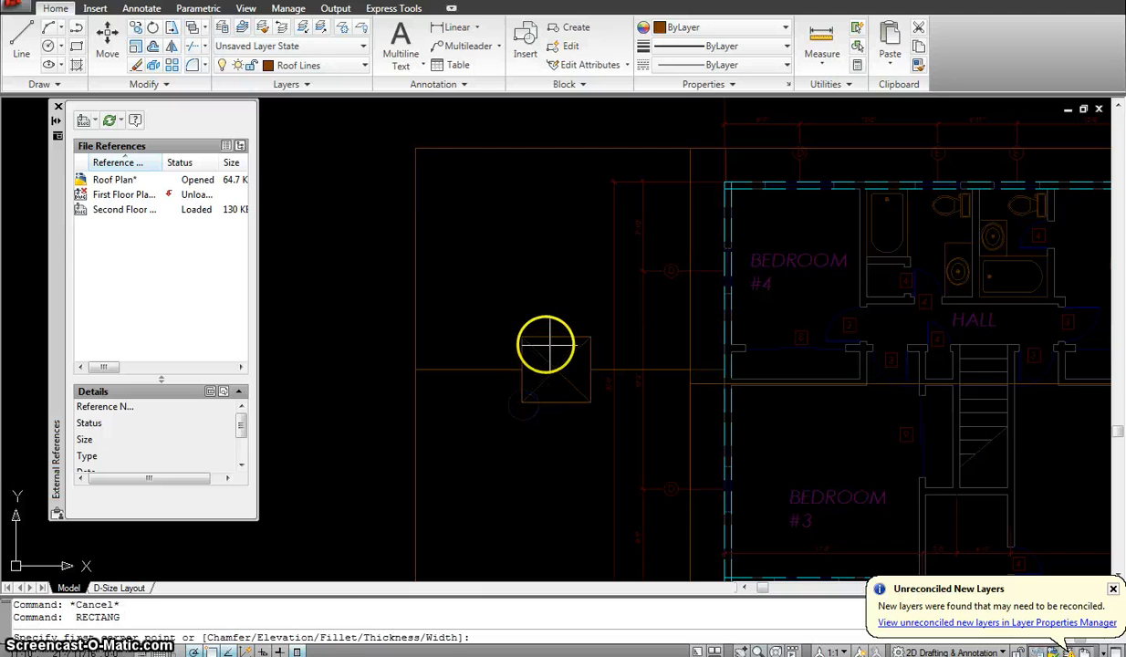
click(546, 345)
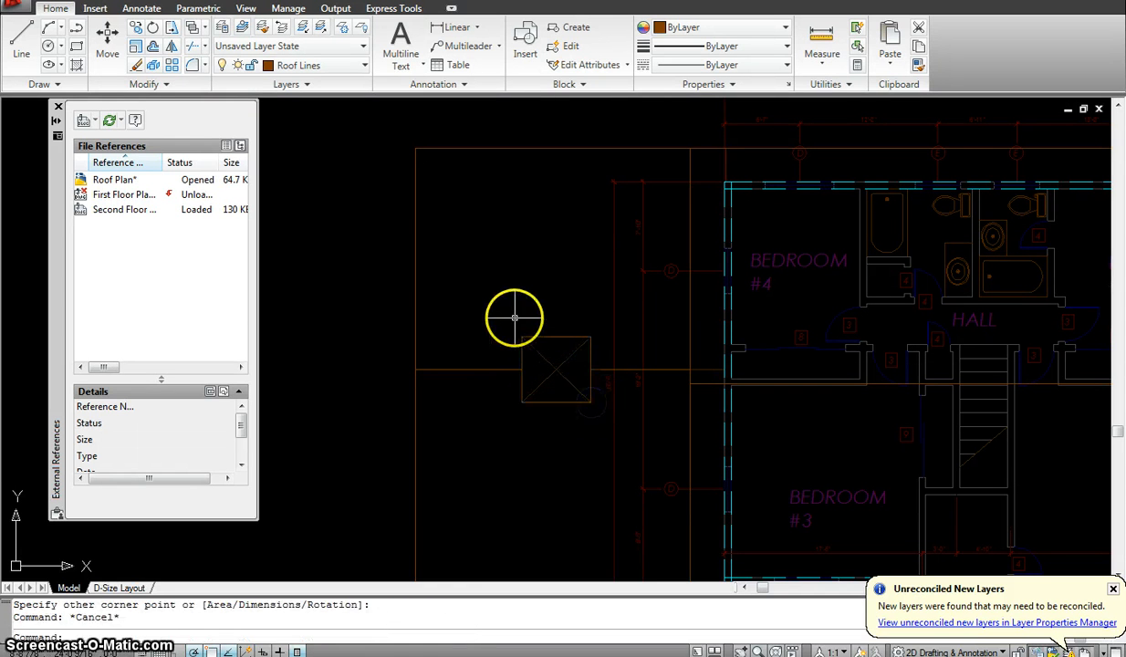
click(557, 369)
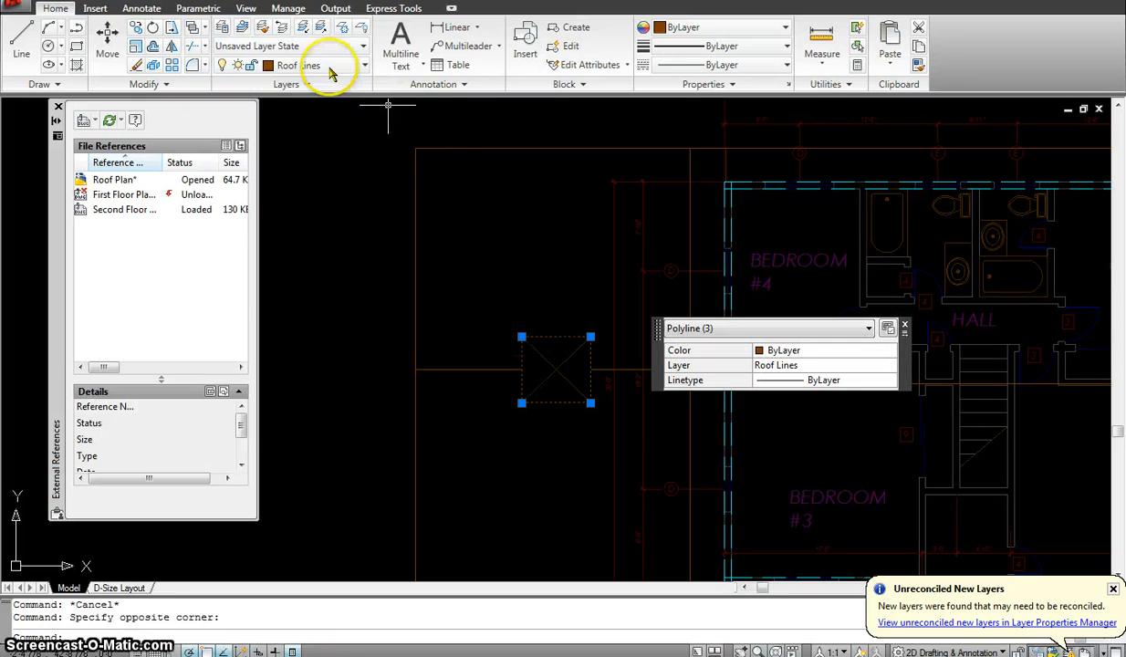
click(364, 65)
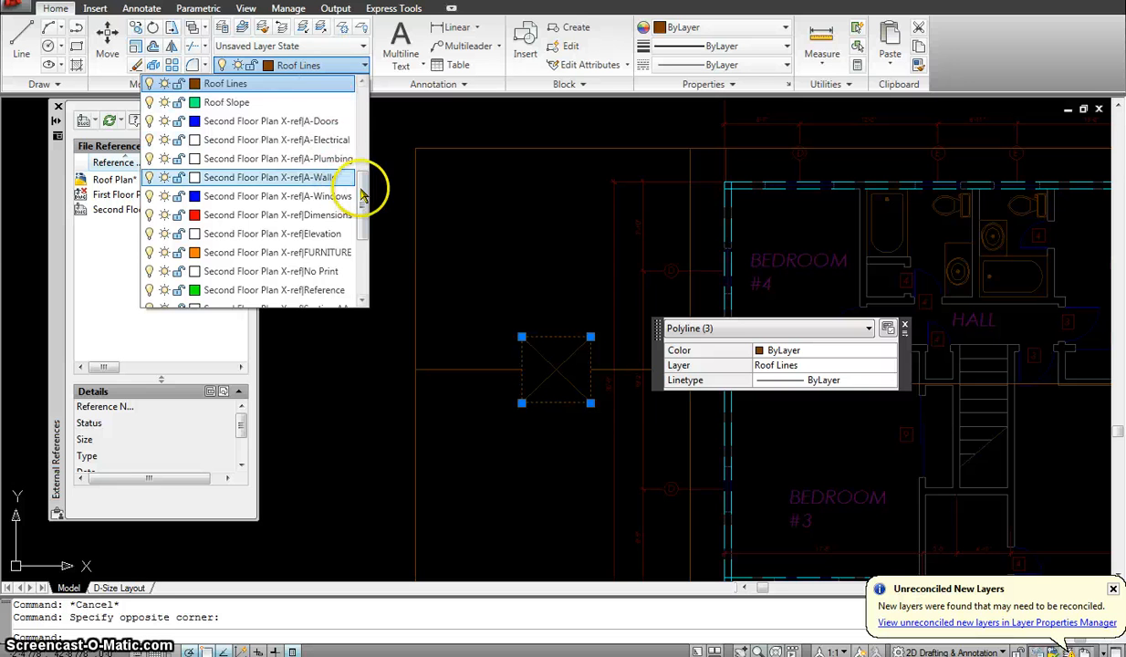
scroll(down, 3)
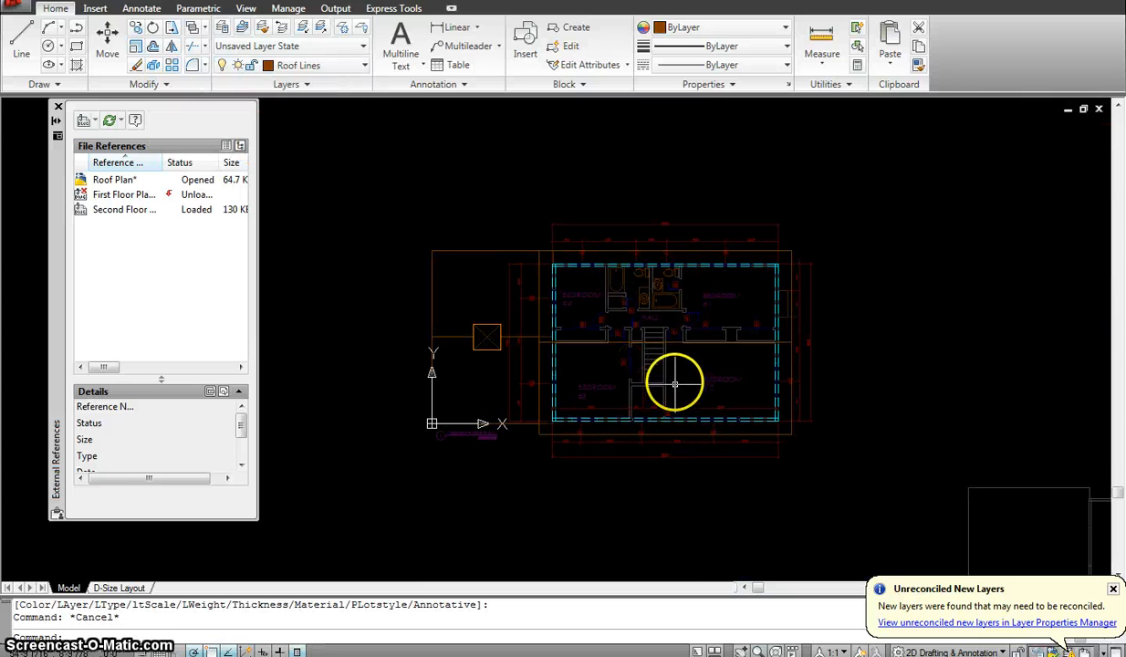
mouse_move(654, 251)
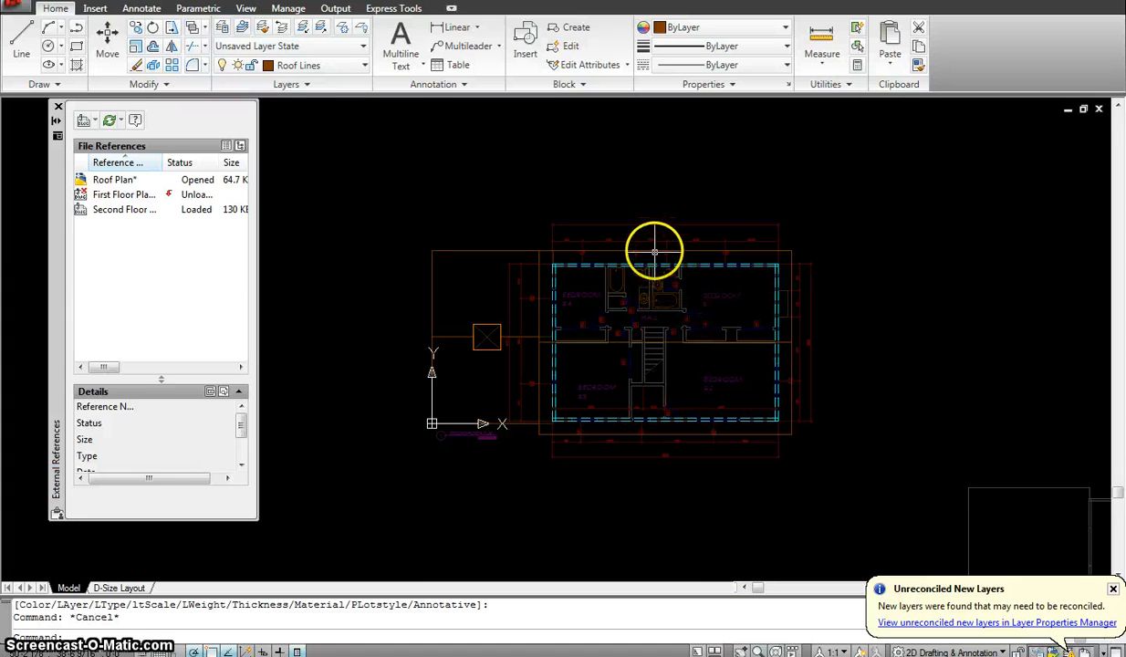
mouse_move(343, 225)
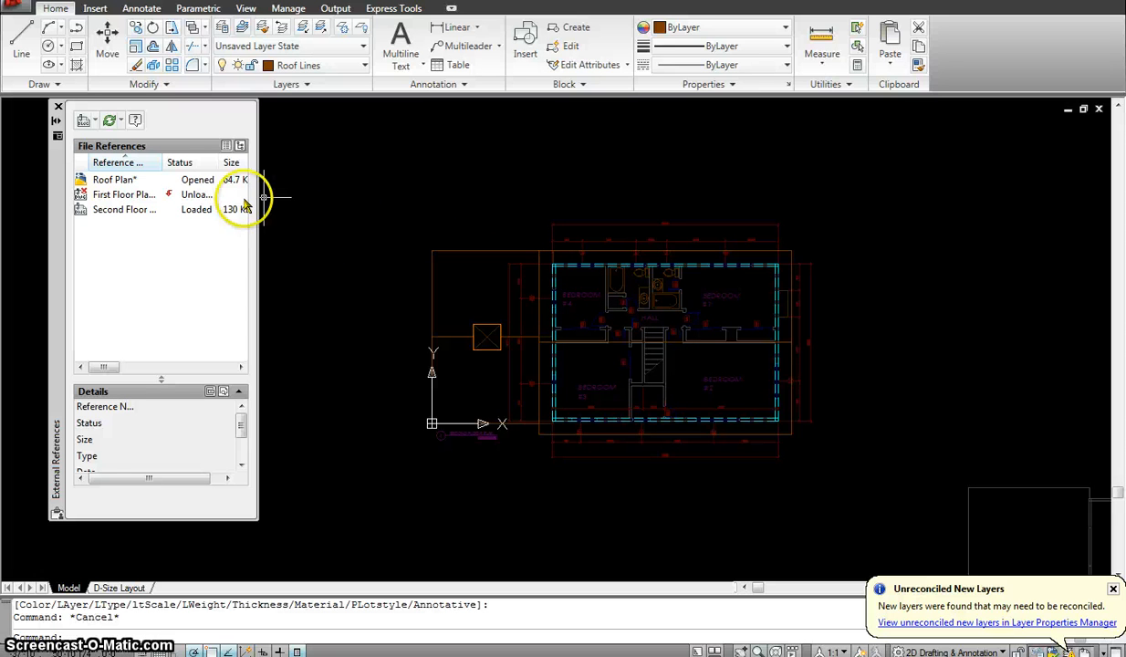
Unload the floor plan reference and draw a diagonal across the chimney square
click(124, 208)
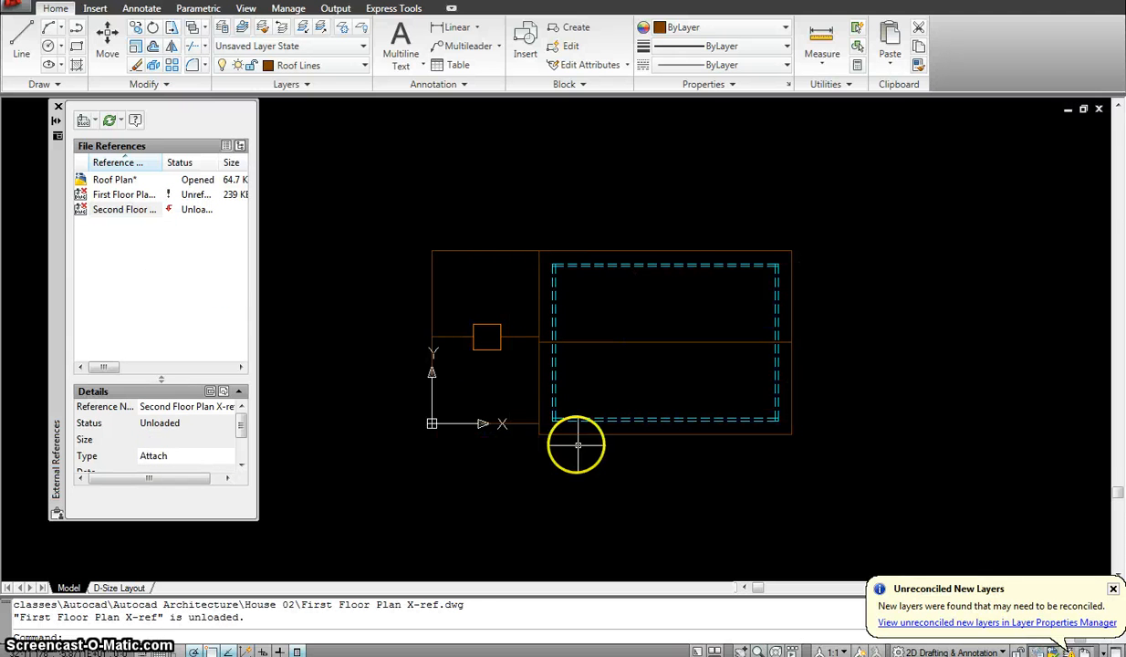
mouse_move(592, 294)
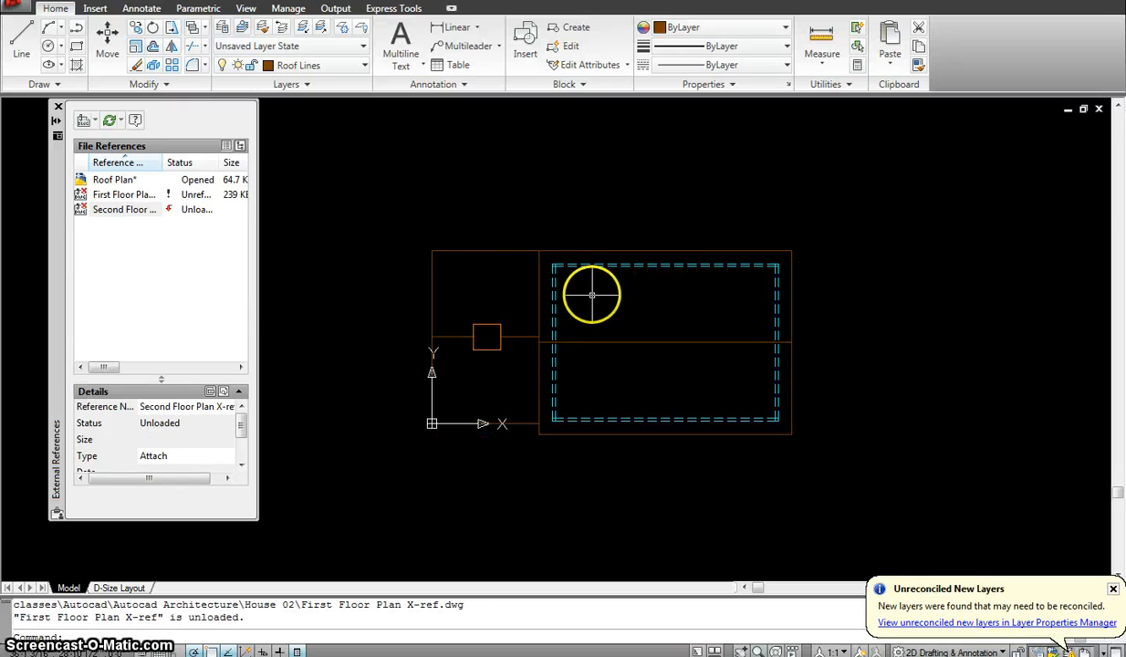
mouse_move(551, 245)
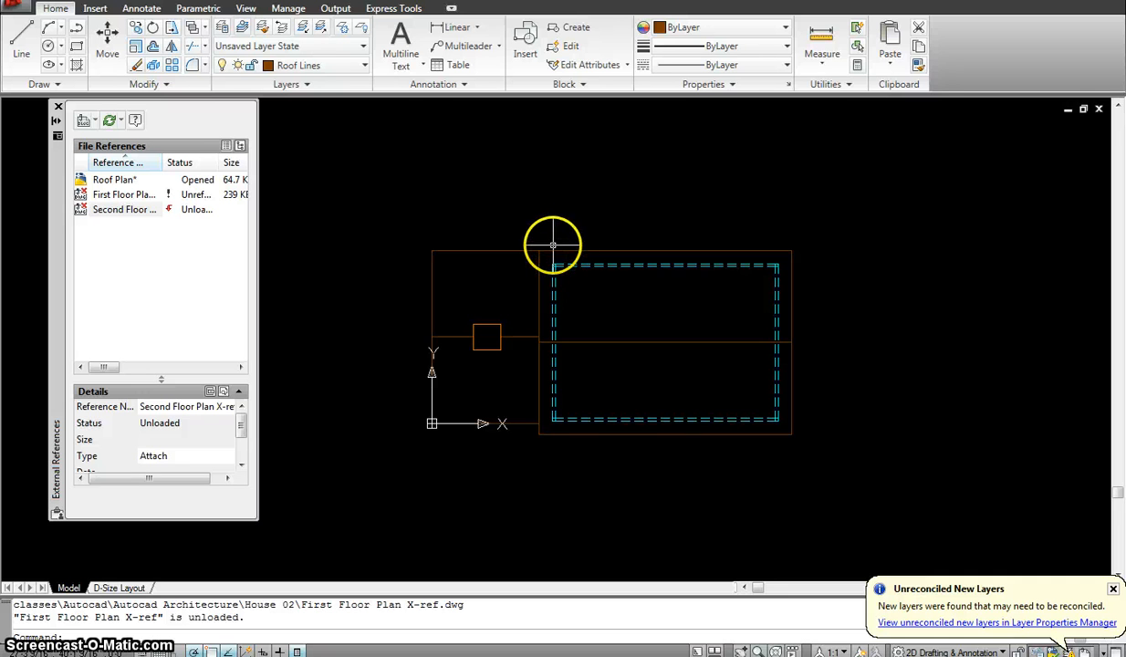
mouse_move(497, 314)
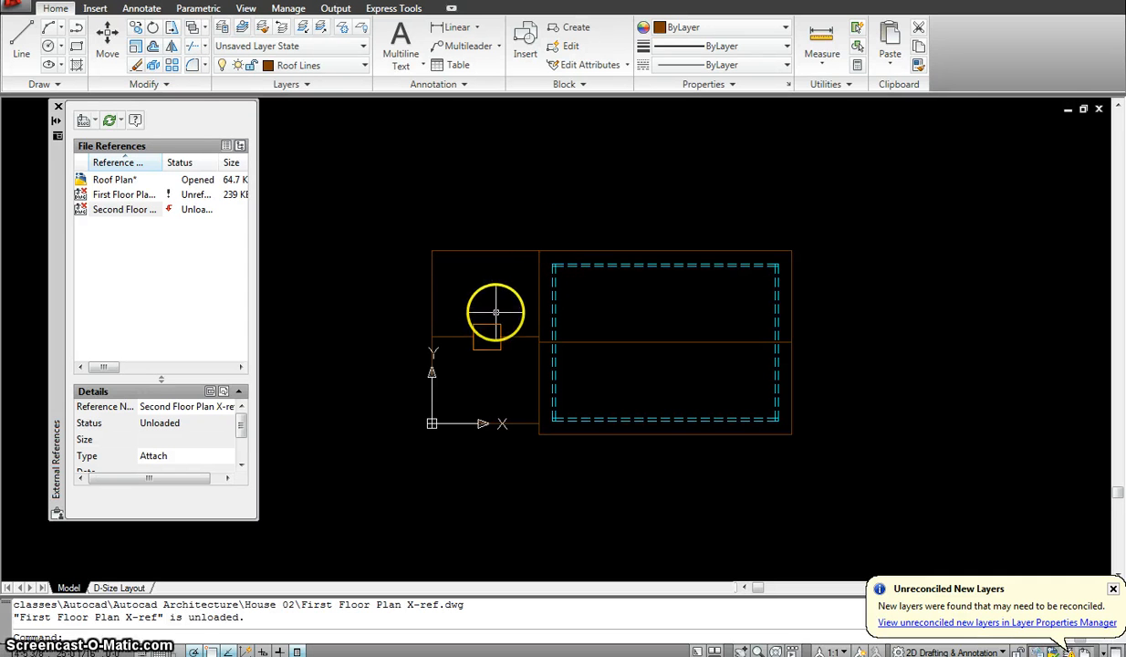
click(500, 325)
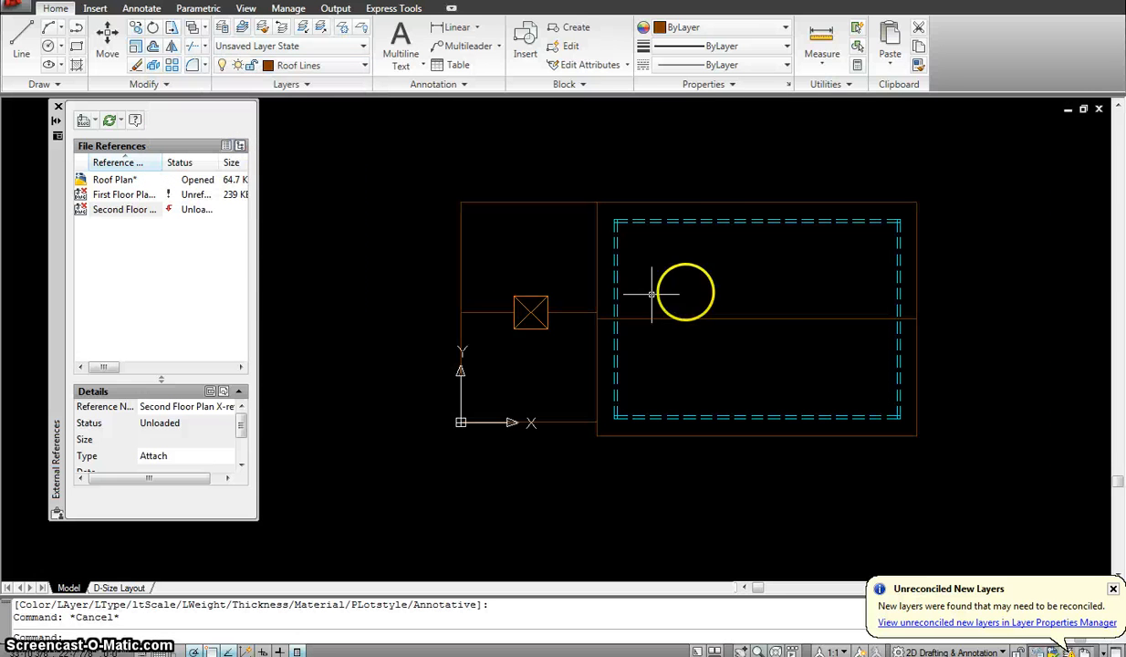
mouse_move(705, 207)
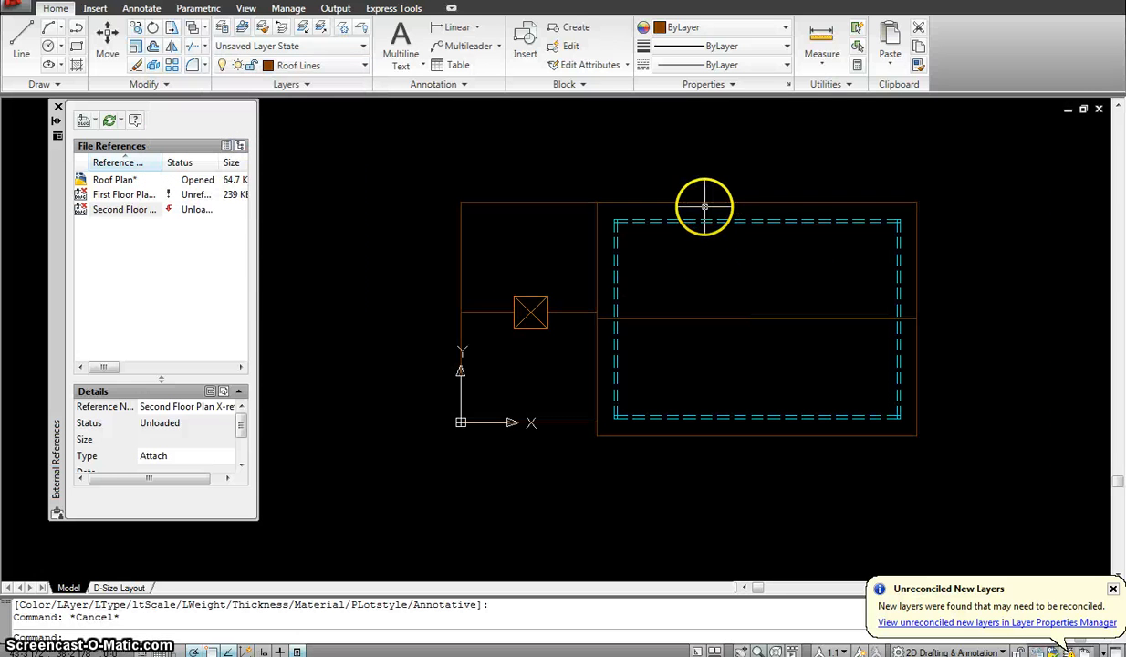
mouse_move(716, 195)
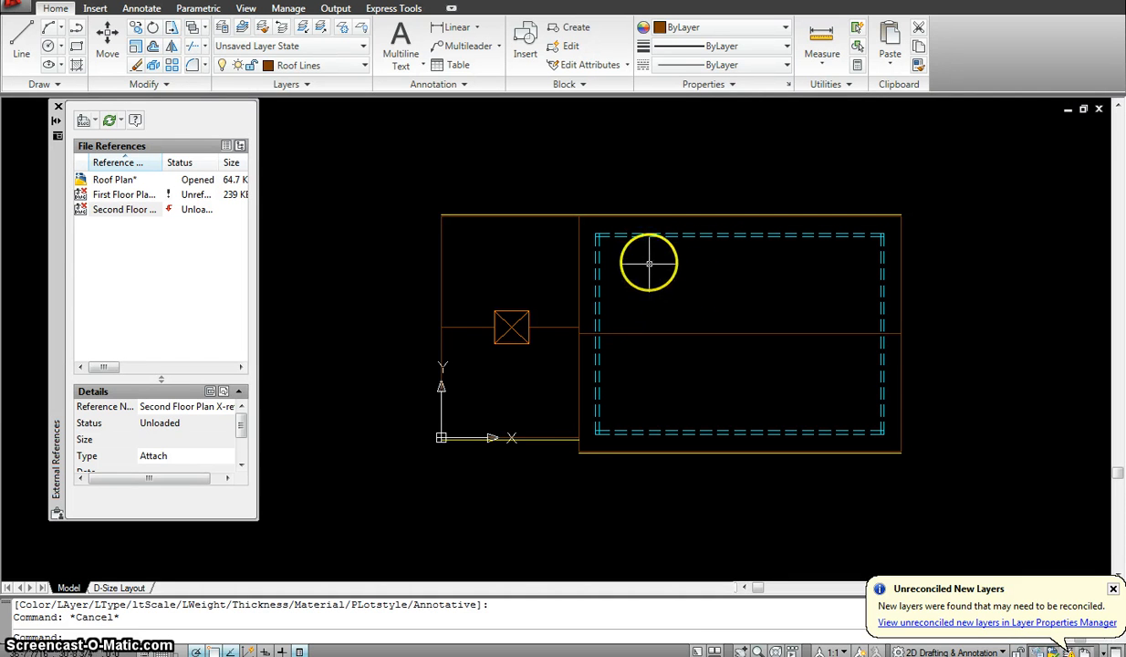
mouse_move(698, 314)
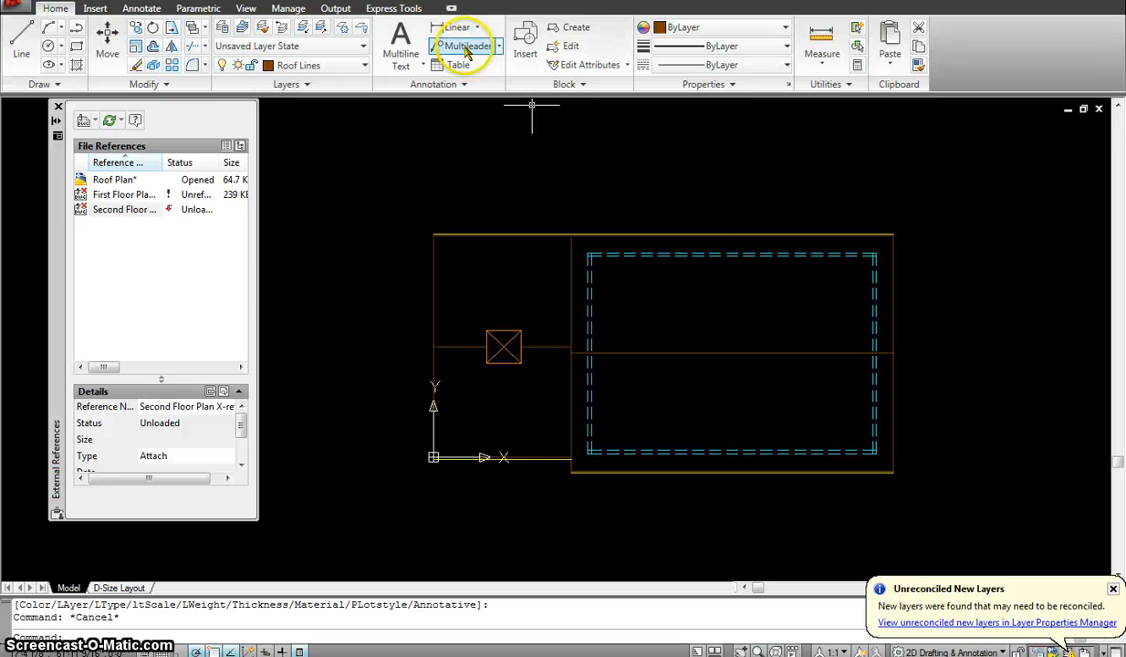
mouse_move(749, 229)
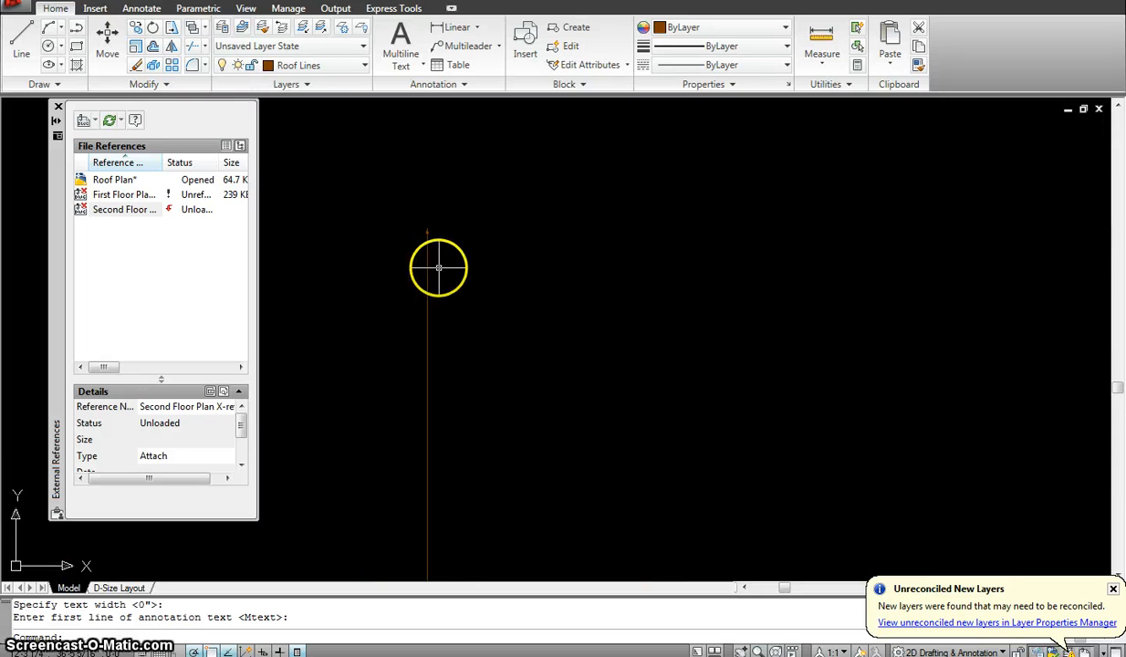
mouse_move(431, 241)
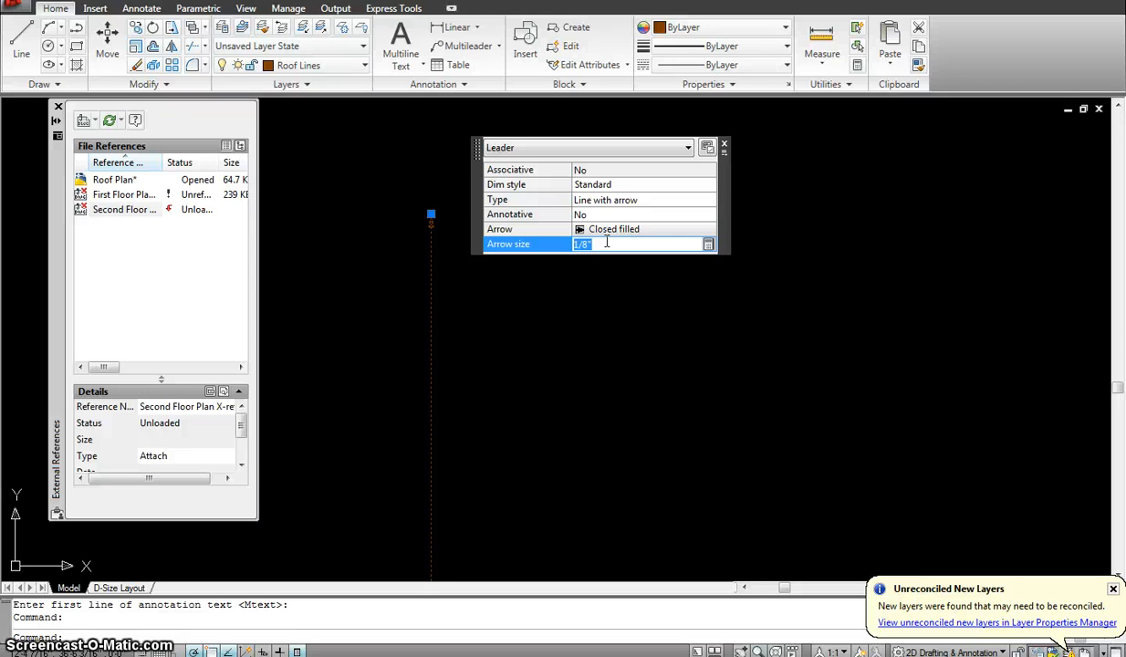
Set the leader arrowhead size and review the layer list for the slope arrow
text(1-3)
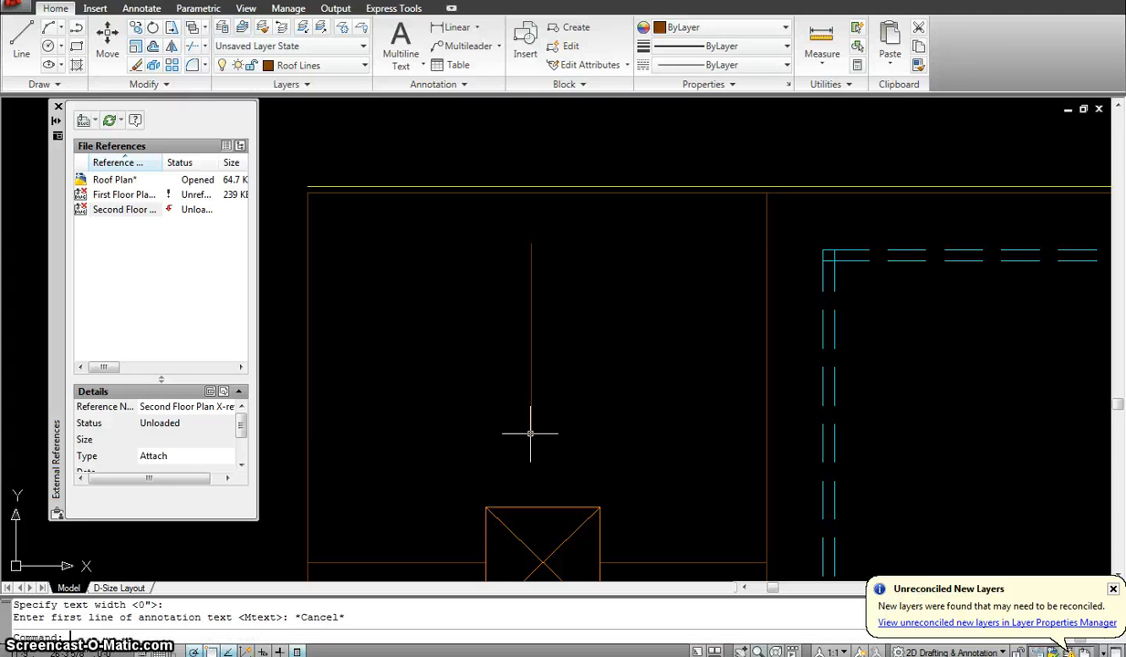
mouse_move(537, 259)
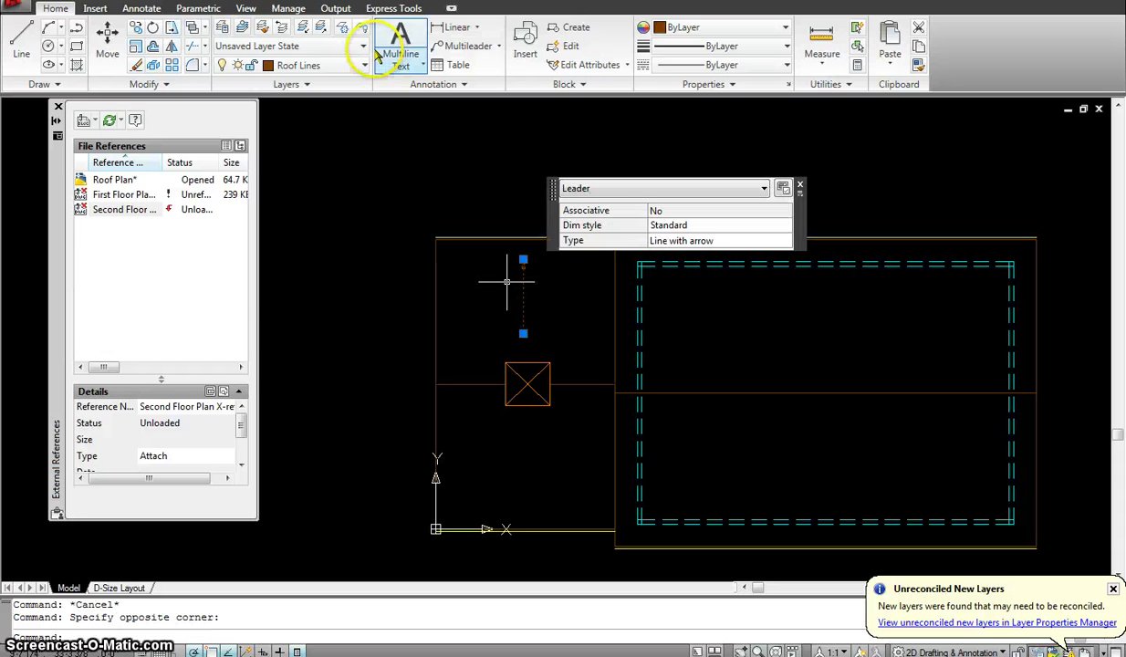
click(360, 66)
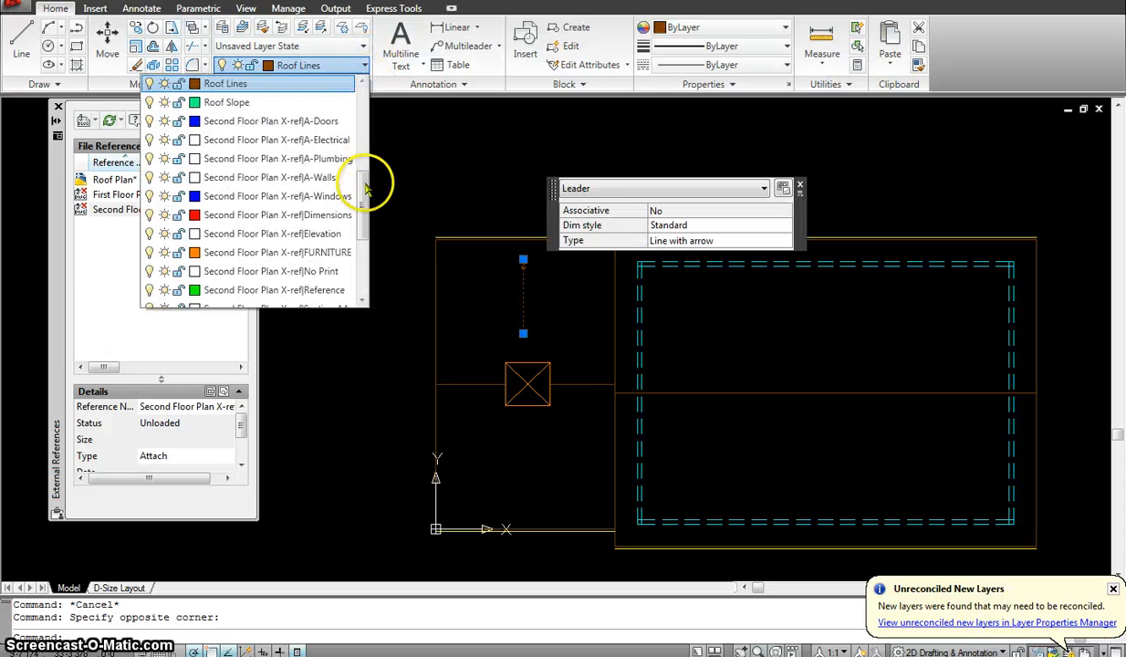
scroll(down, 3)
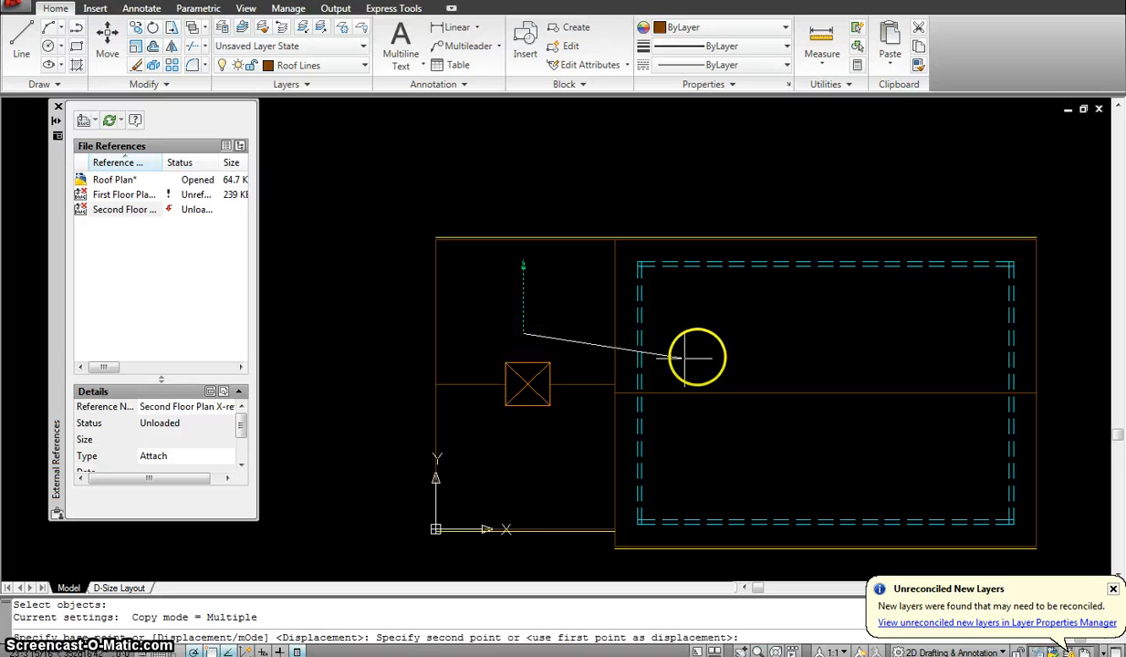
mouse_move(833, 361)
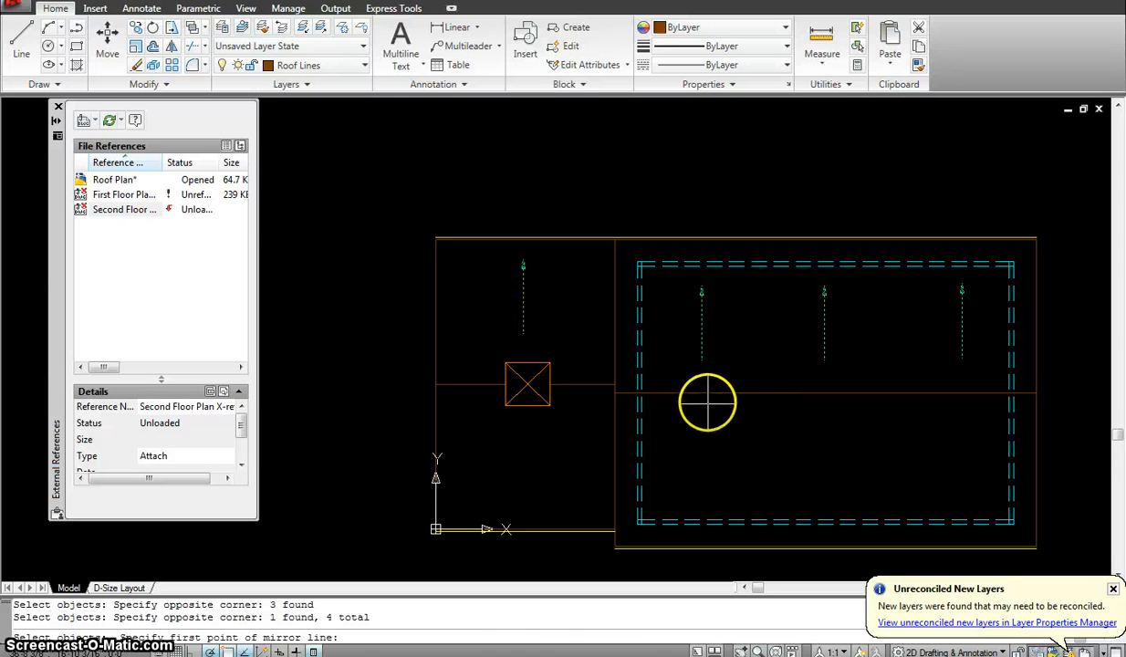
Mirror the slope arrows about the ridge line, answering No to erasing the source
click(887, 394)
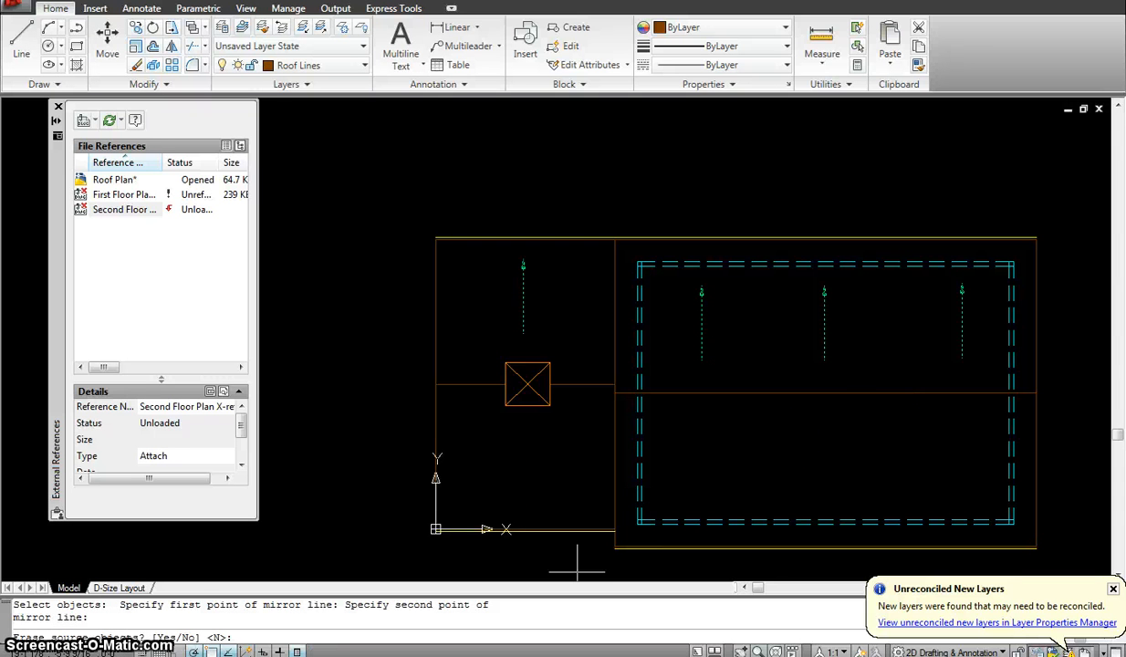
text(n)
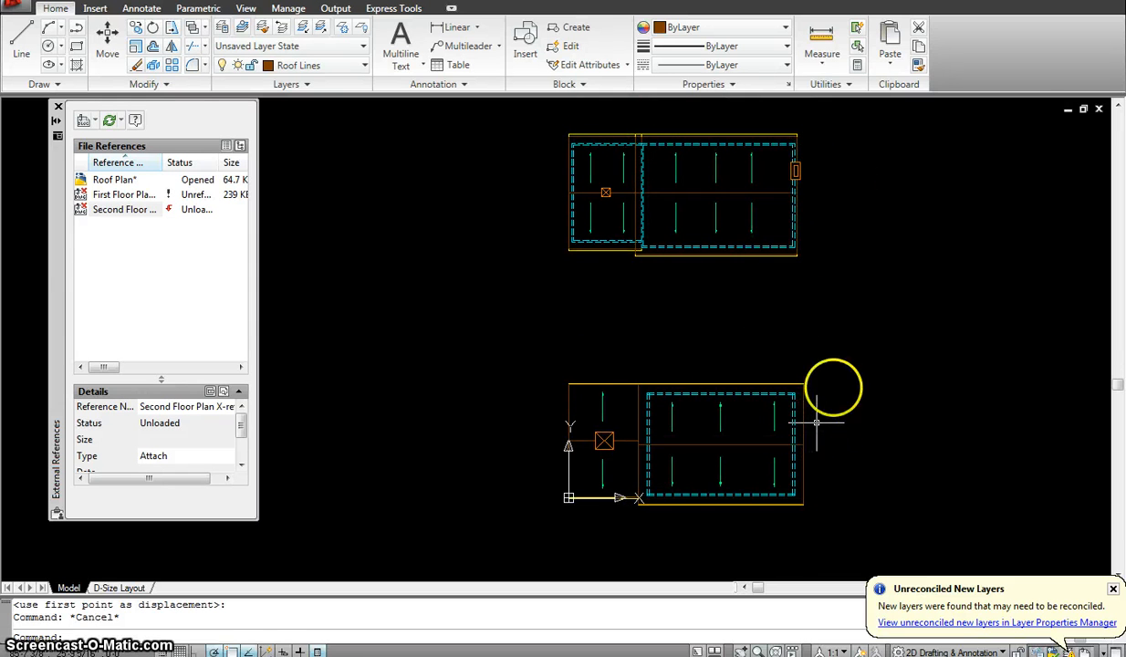
mouse_move(801, 171)
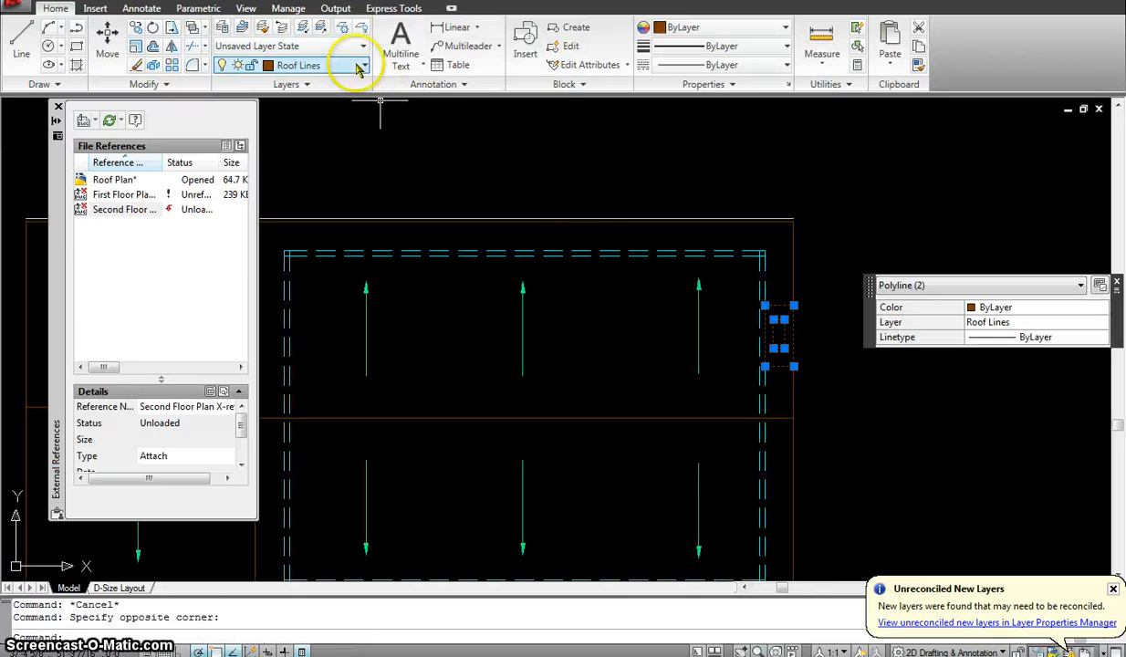
Move the small rectangle at the roof's right edge onto the Roof Lines layer
click(358, 65)
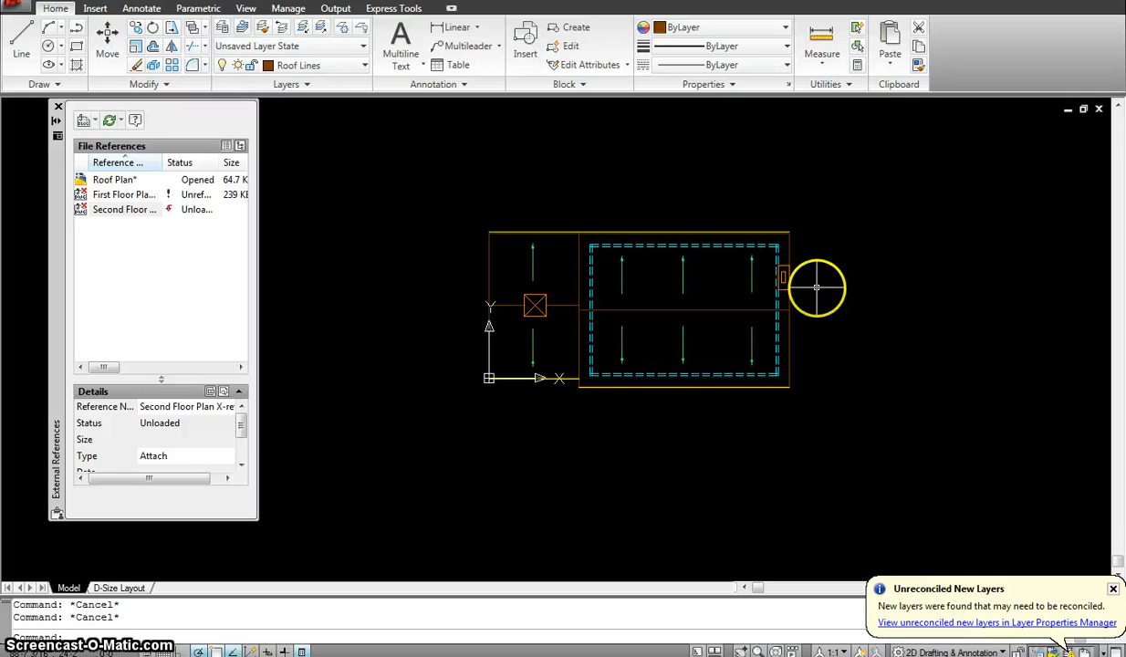
mouse_move(810, 278)
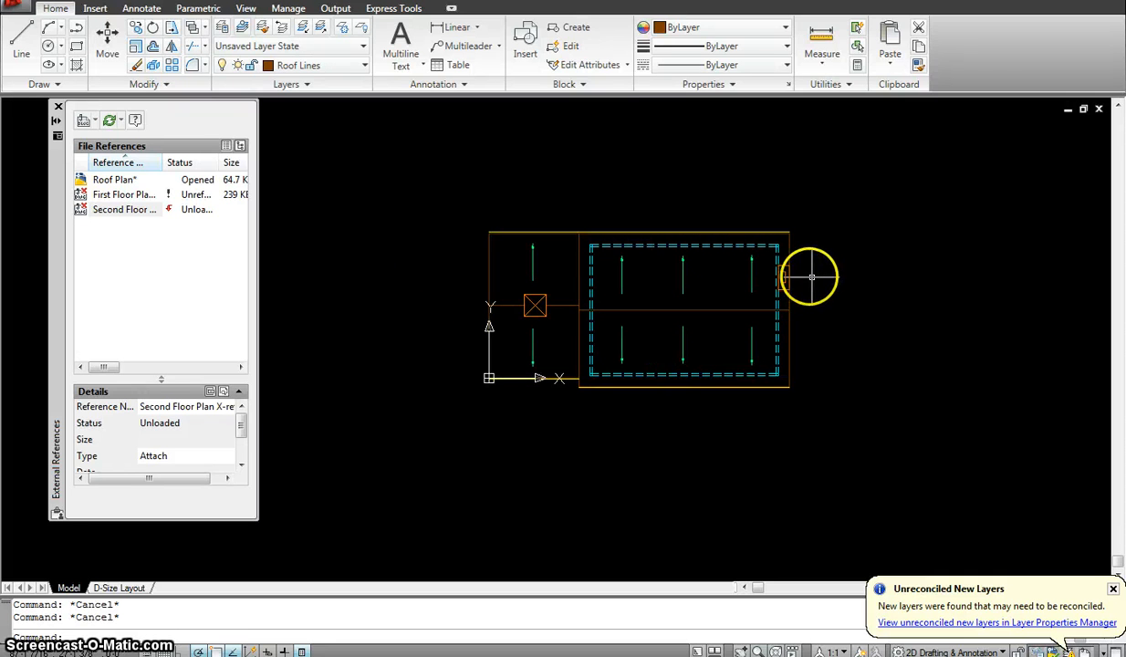
mouse_move(834, 216)
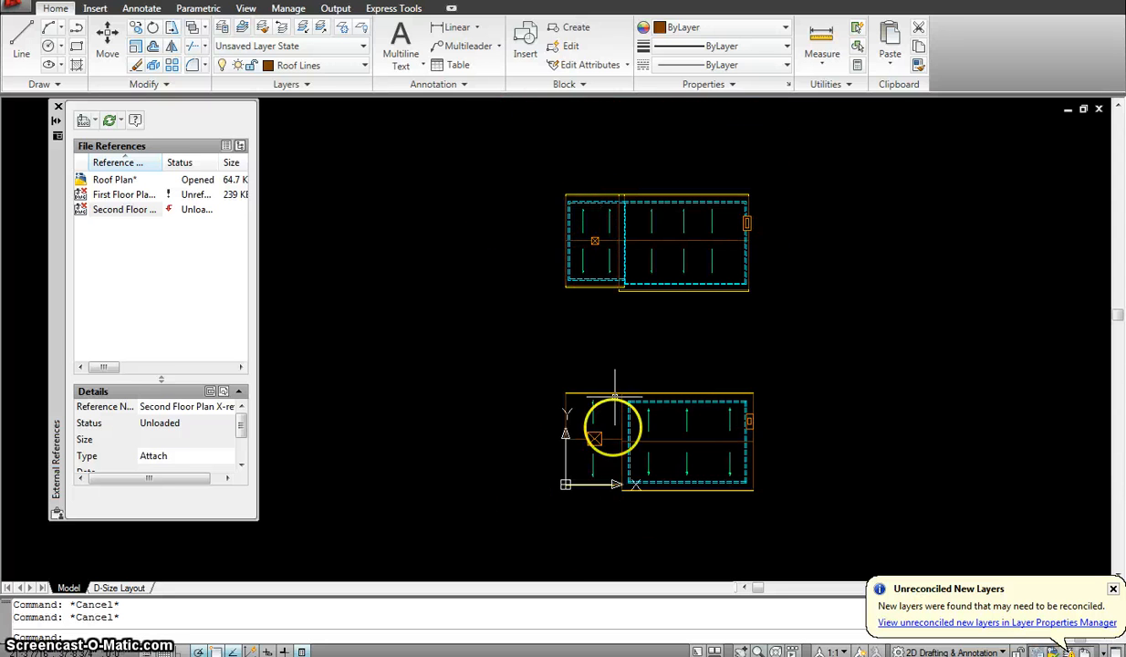
mouse_move(617, 314)
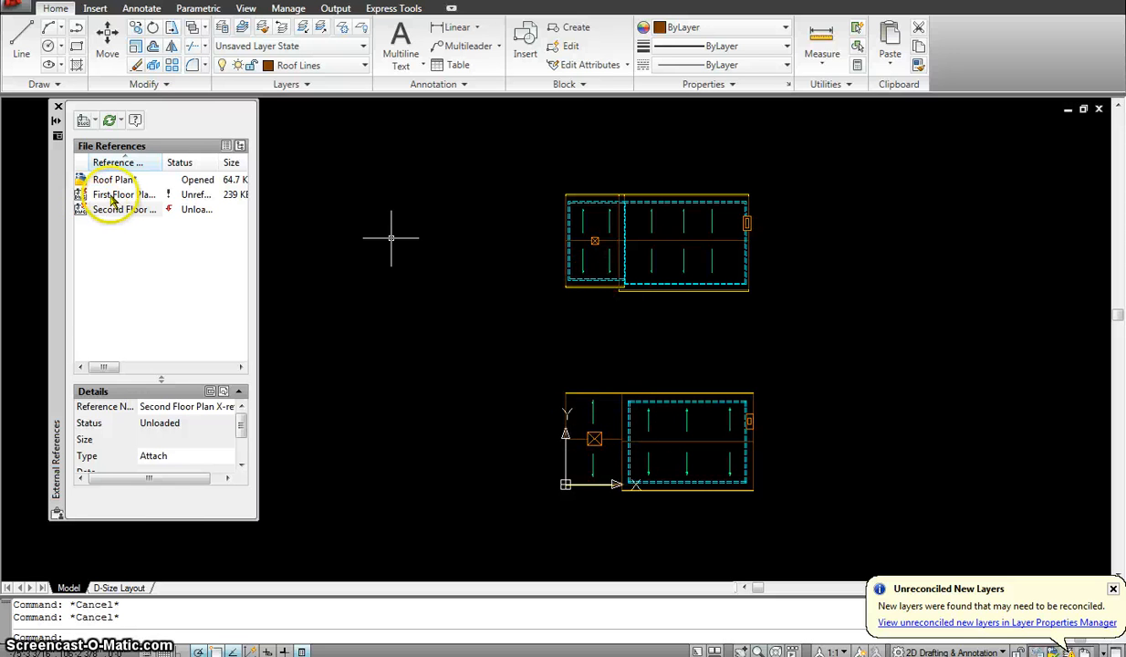
Attach First Floor Plan X-ref from External References at insertion point 0,0
right_click(118, 194)
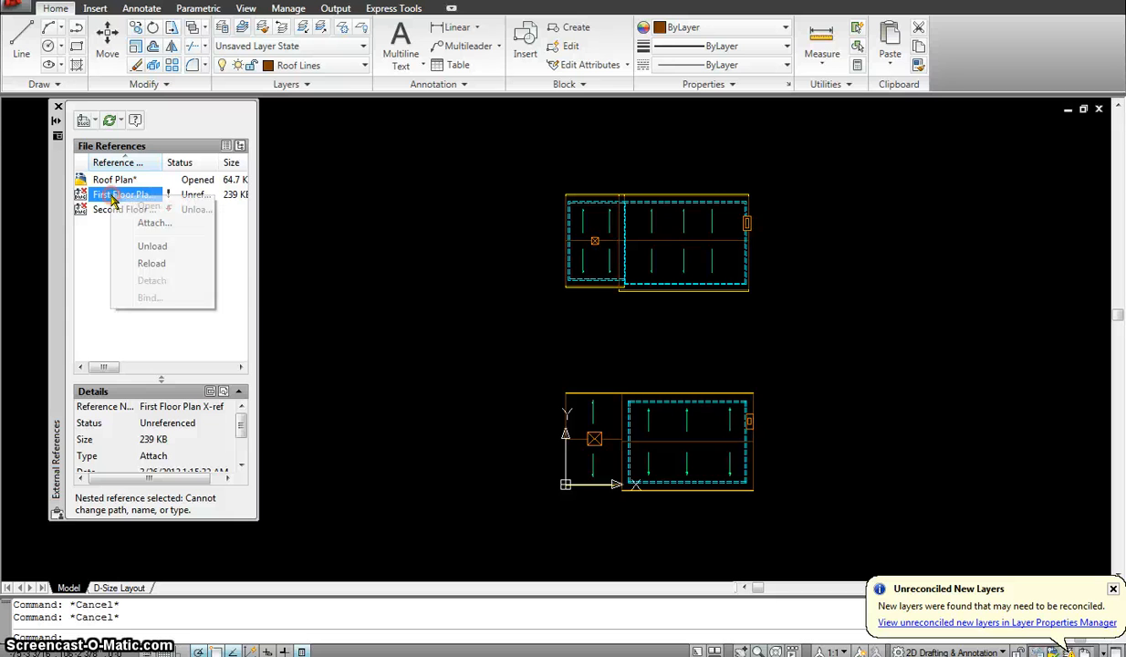
mouse_move(154, 223)
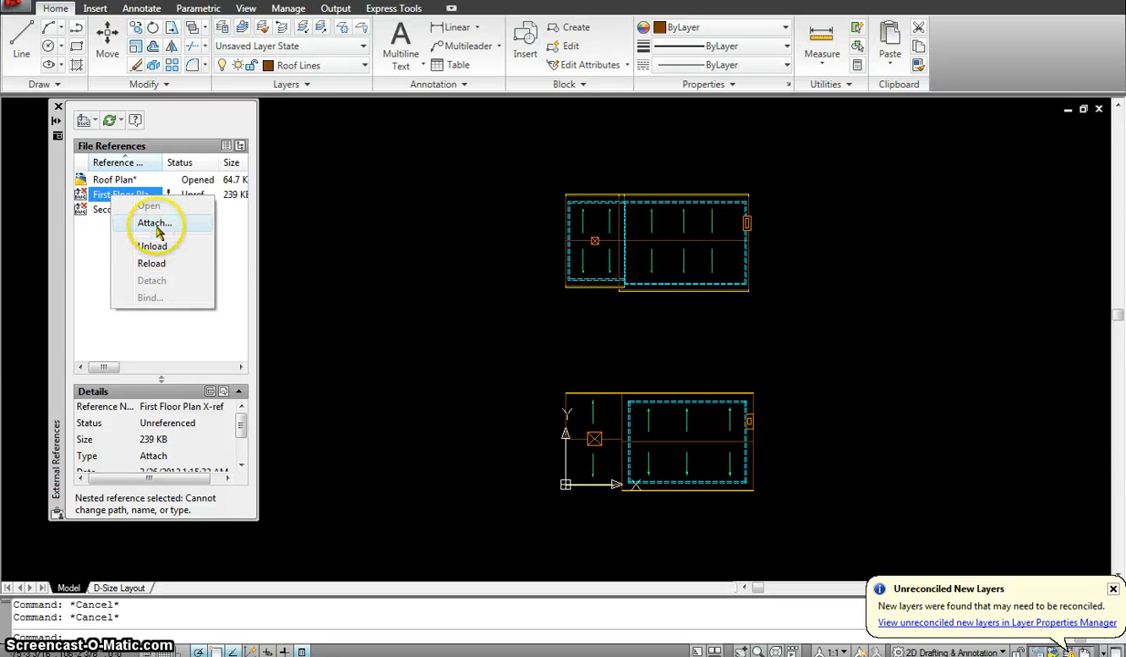
click(154, 222)
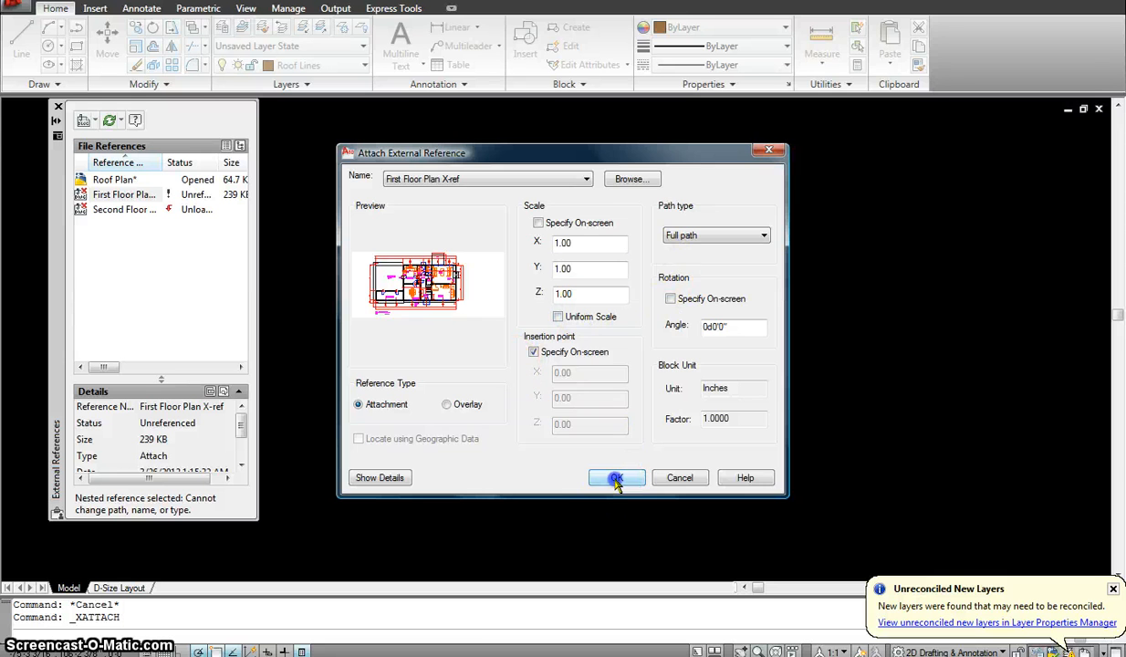
click(617, 478)
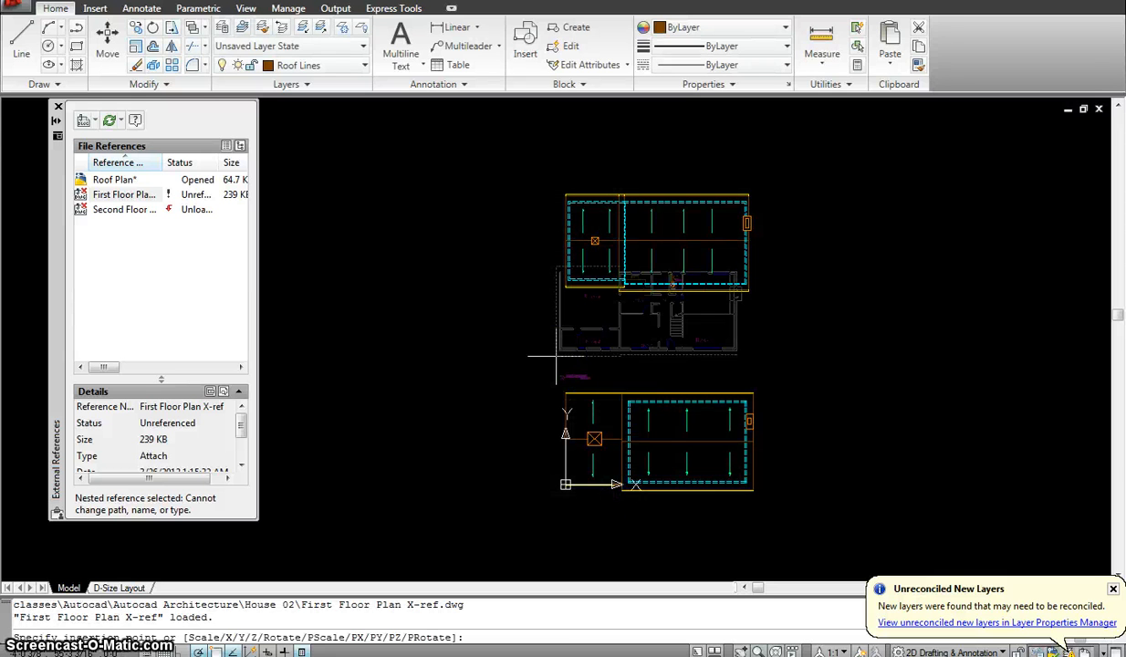
text(0,0,0)
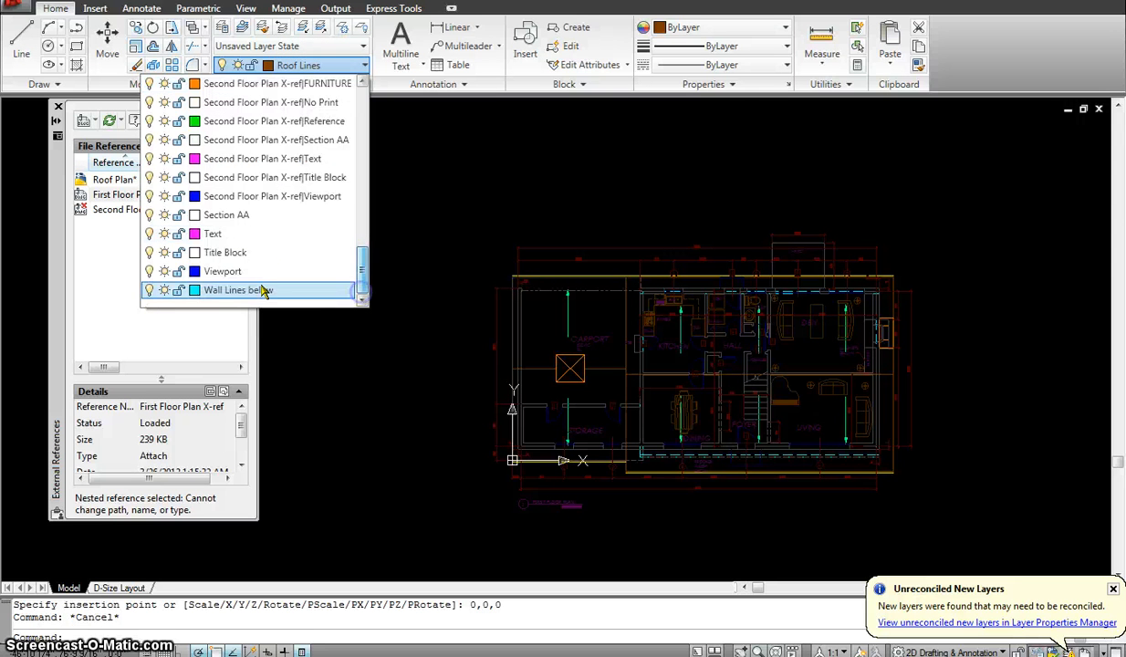
Make Wall Lines below current, trace the first-floor walls, then unload First Floor Plan X-ref
click(238, 291)
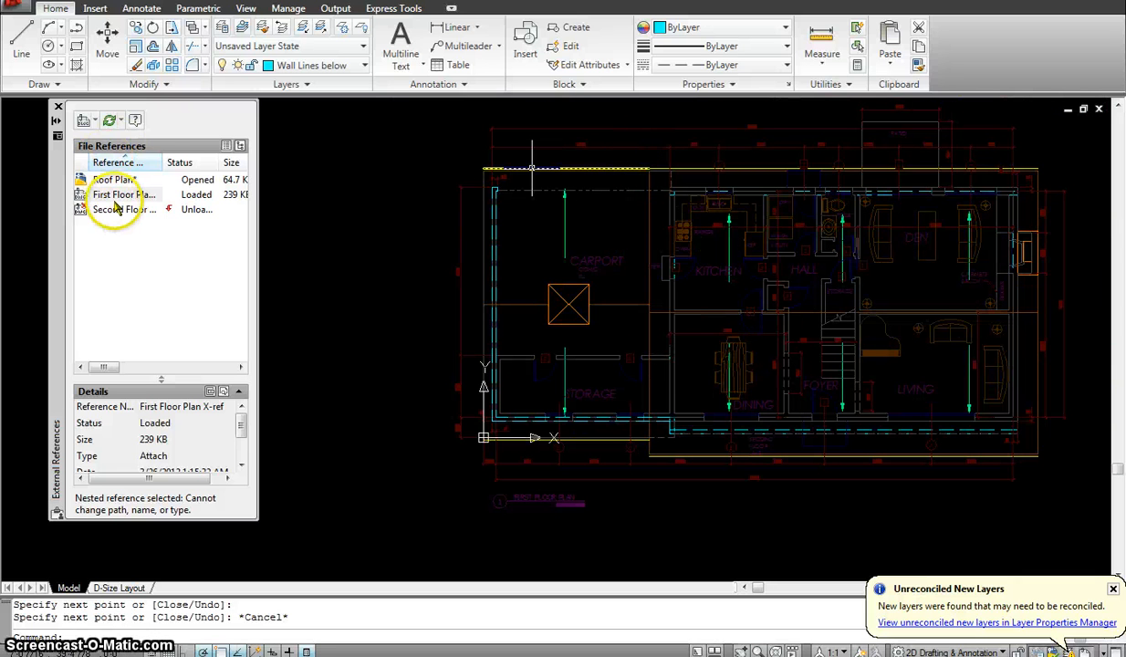
right_click(119, 193)
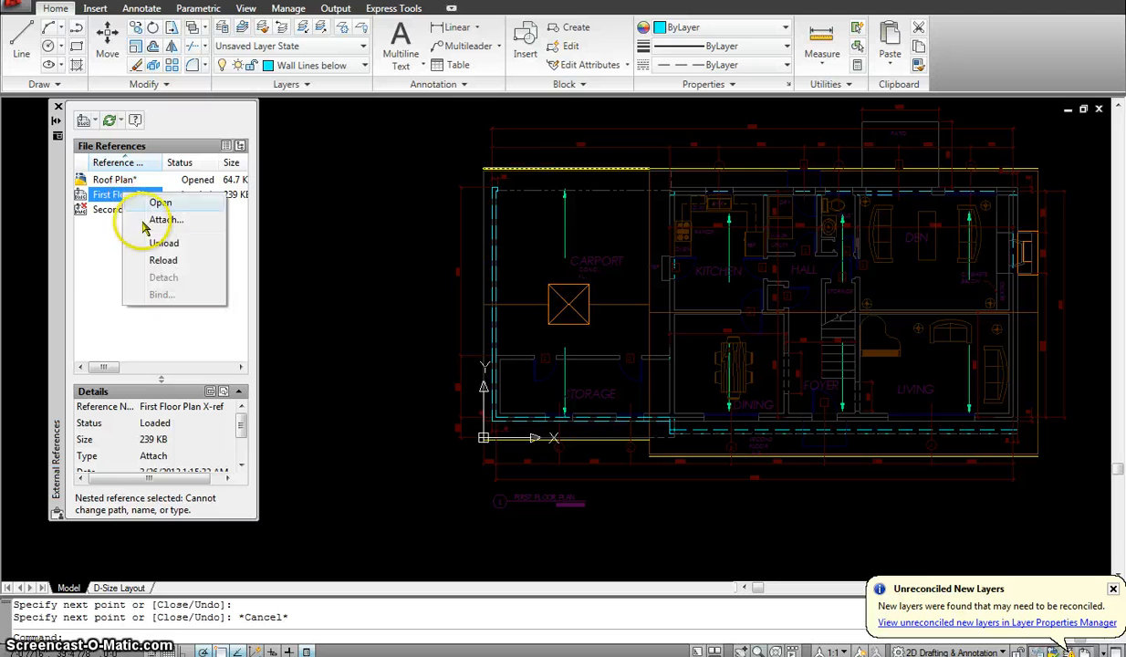
click(164, 243)
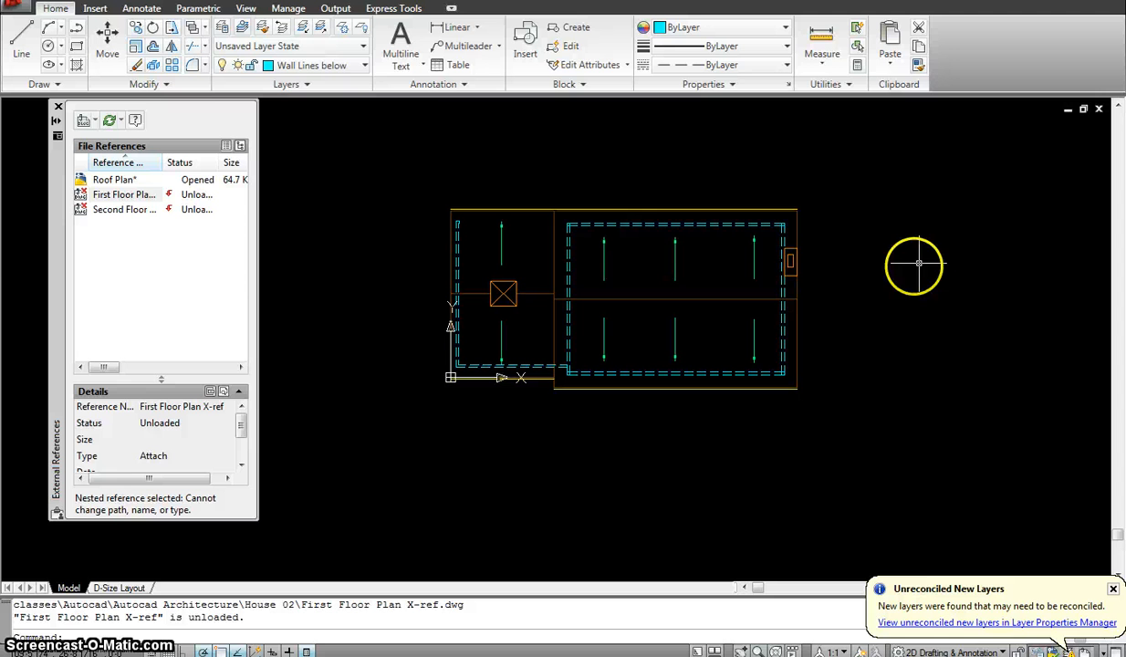
mouse_move(816, 277)
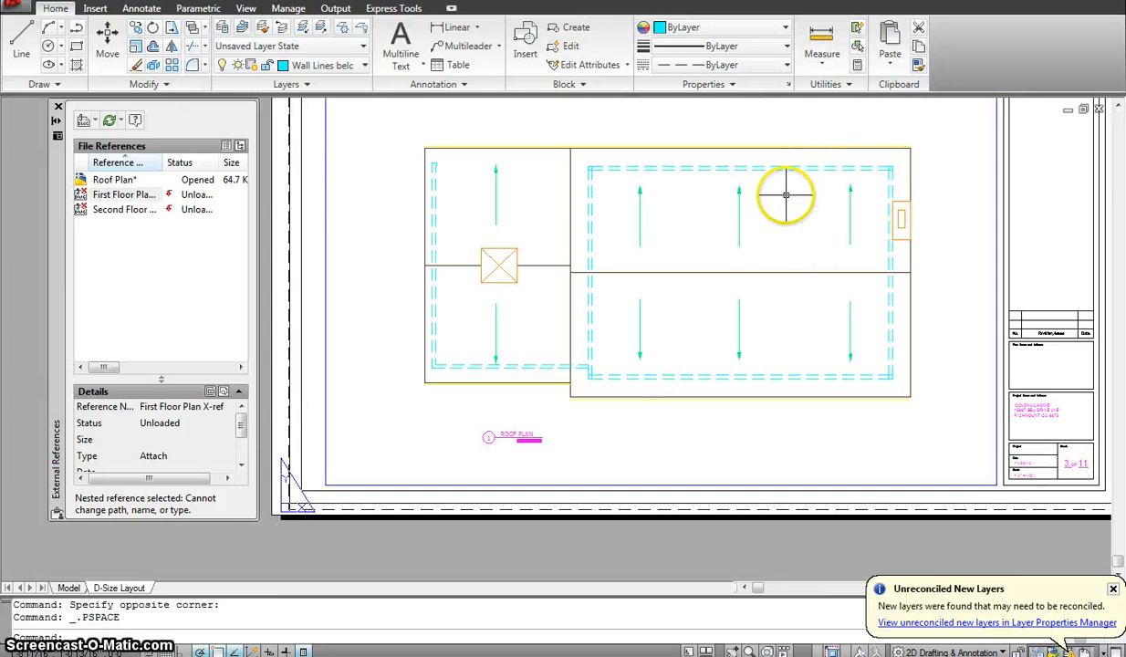
mouse_move(559, 223)
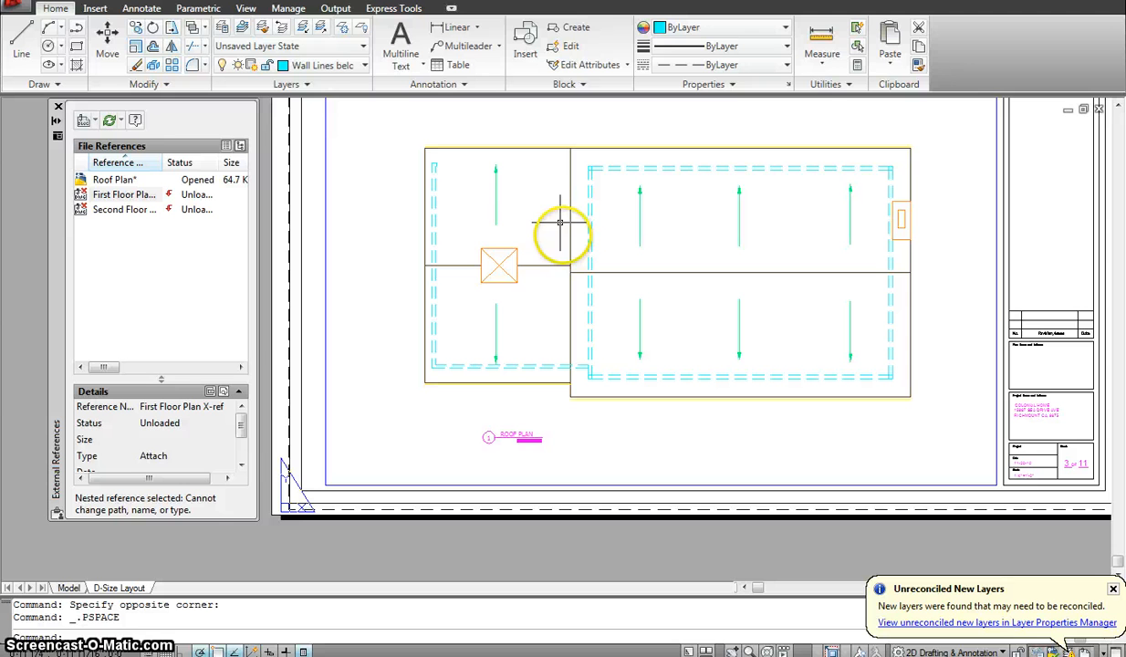
mouse_move(803, 250)
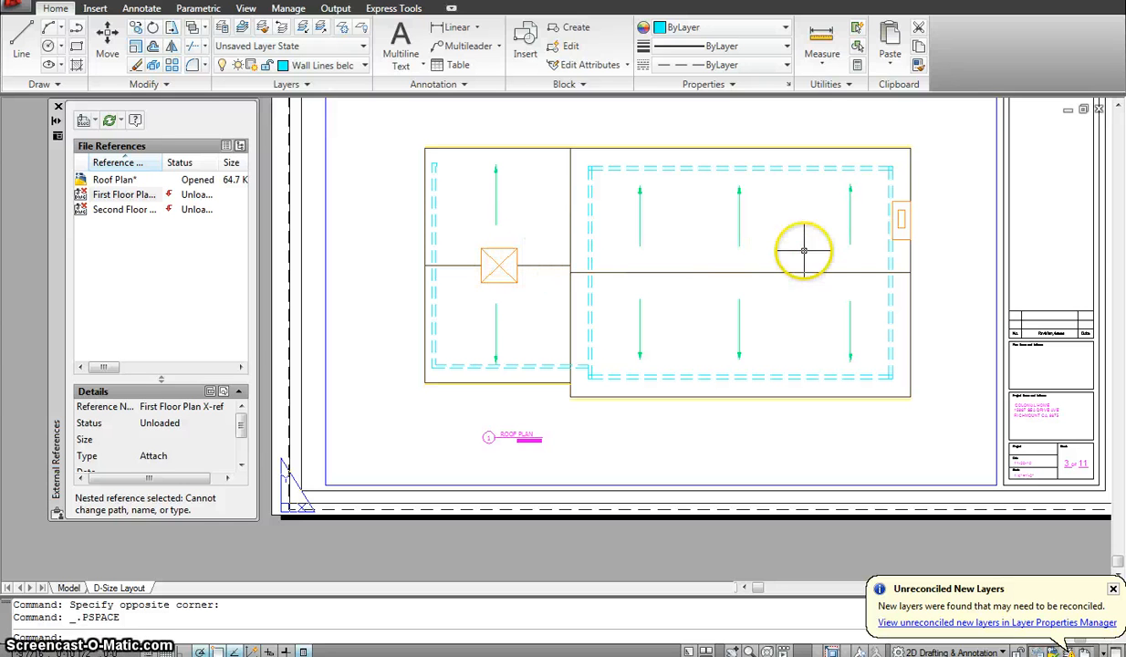
mouse_move(774, 395)
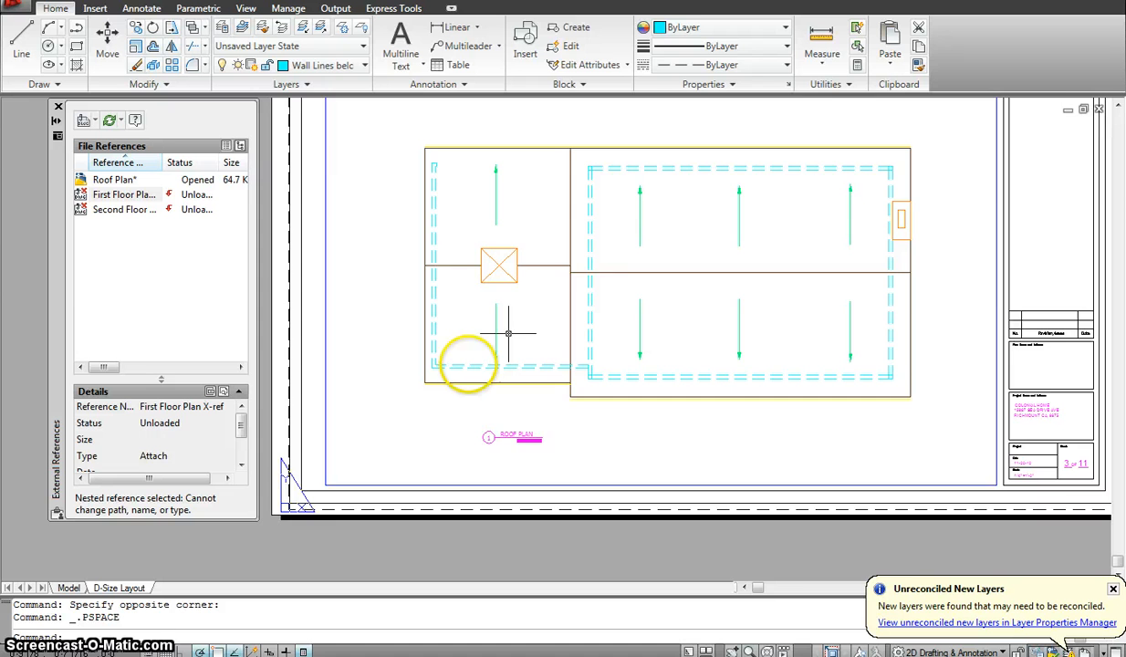
Zoom out on the D-Size Layout sheet to view the roof plan in its title block
scroll(down, 3)
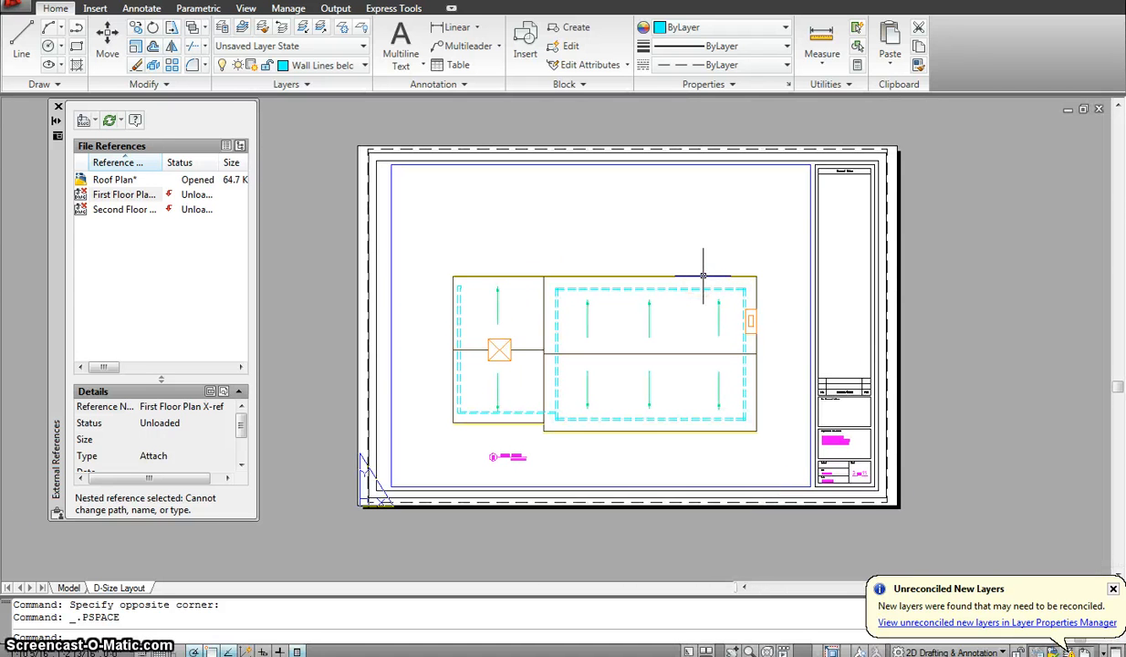
mouse_move(729, 164)
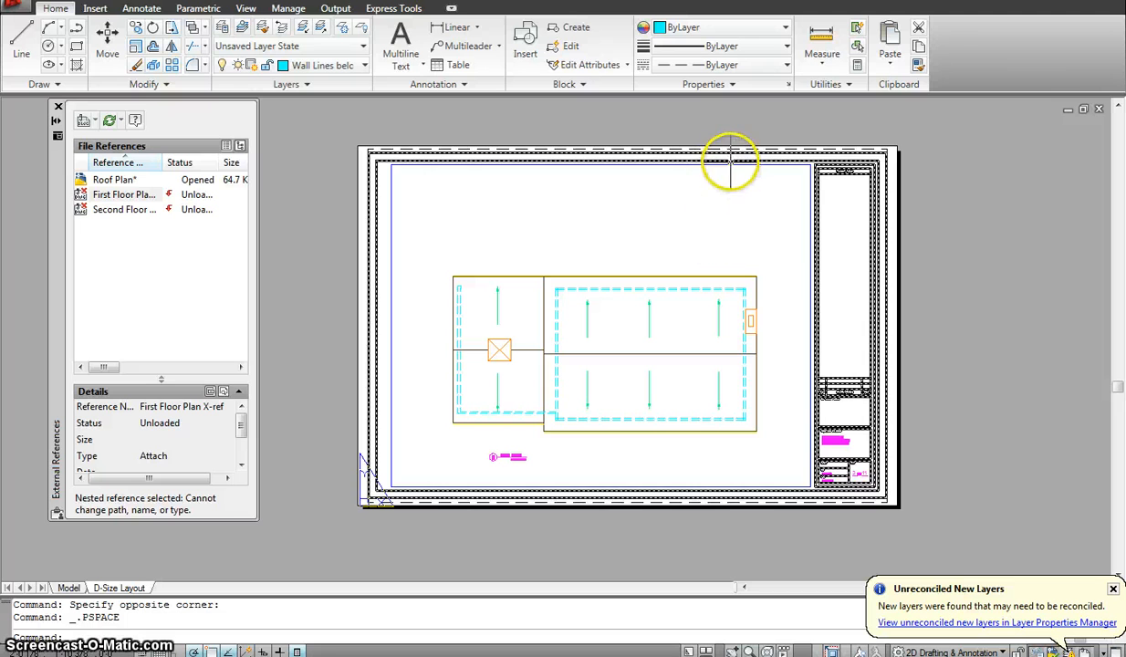
mouse_move(709, 208)
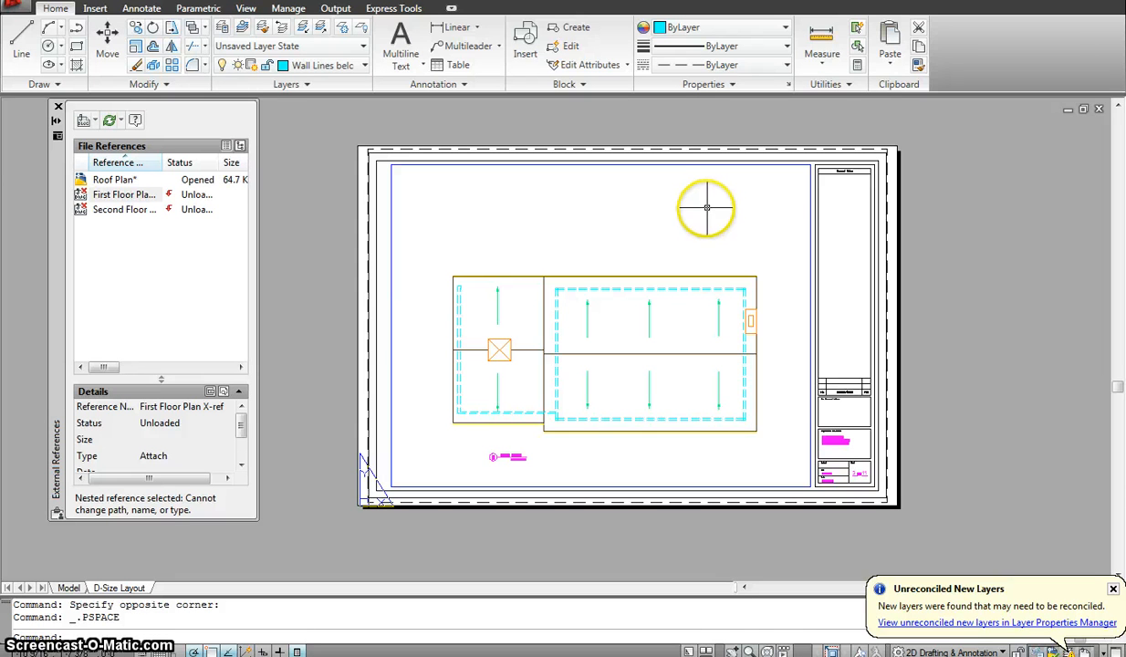
mouse_move(703, 215)
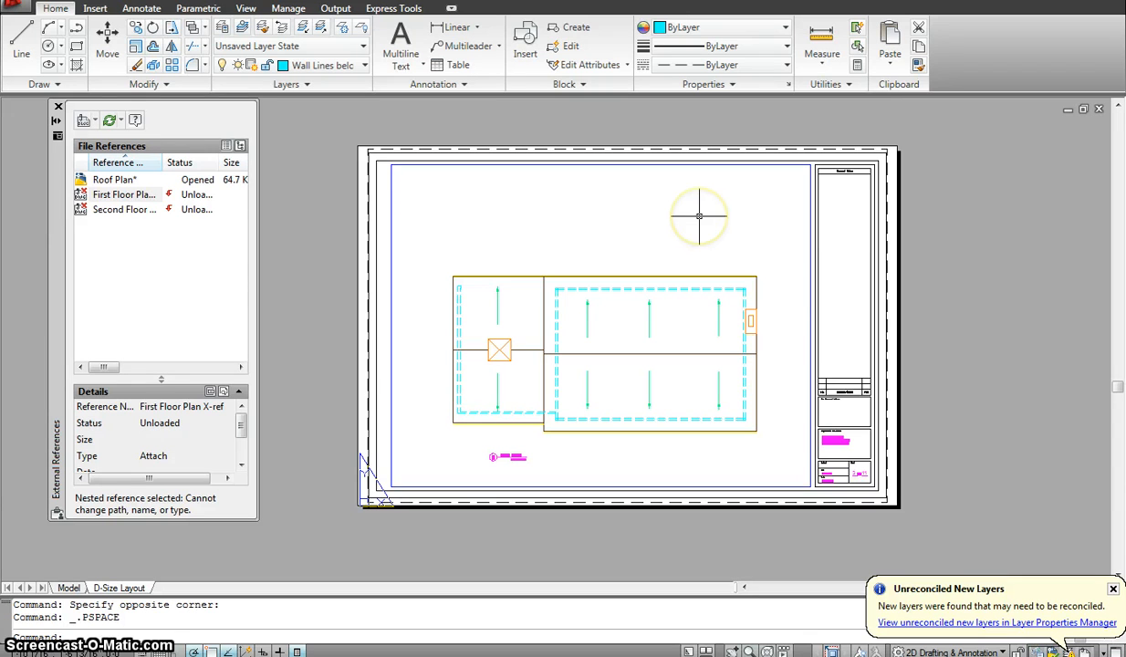
mouse_move(462, 524)
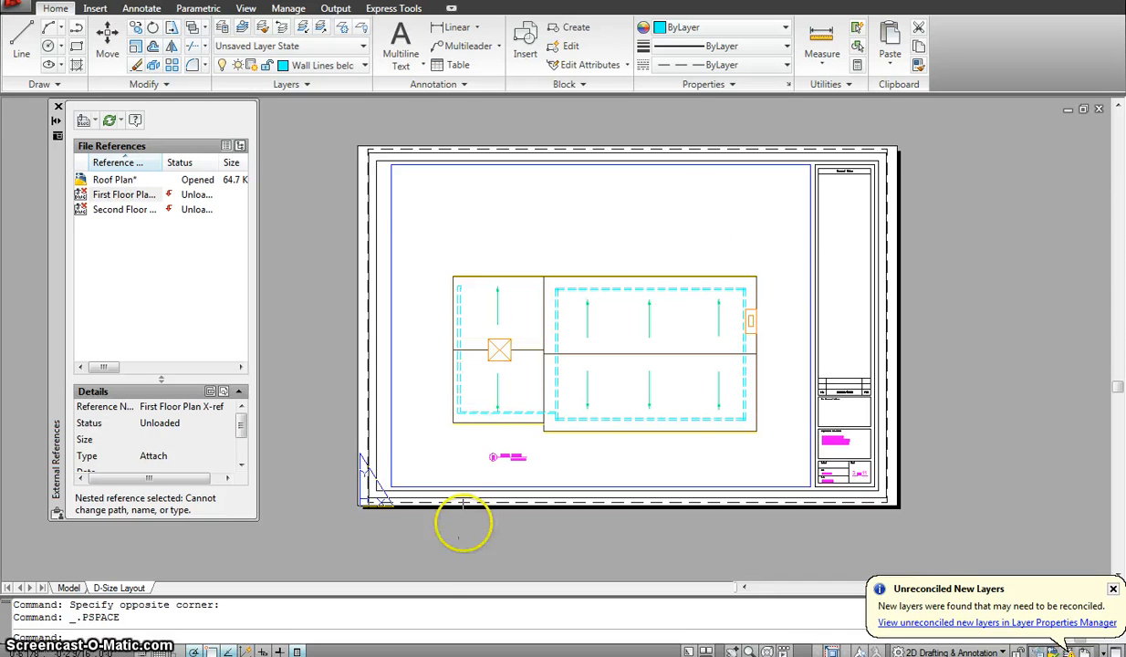